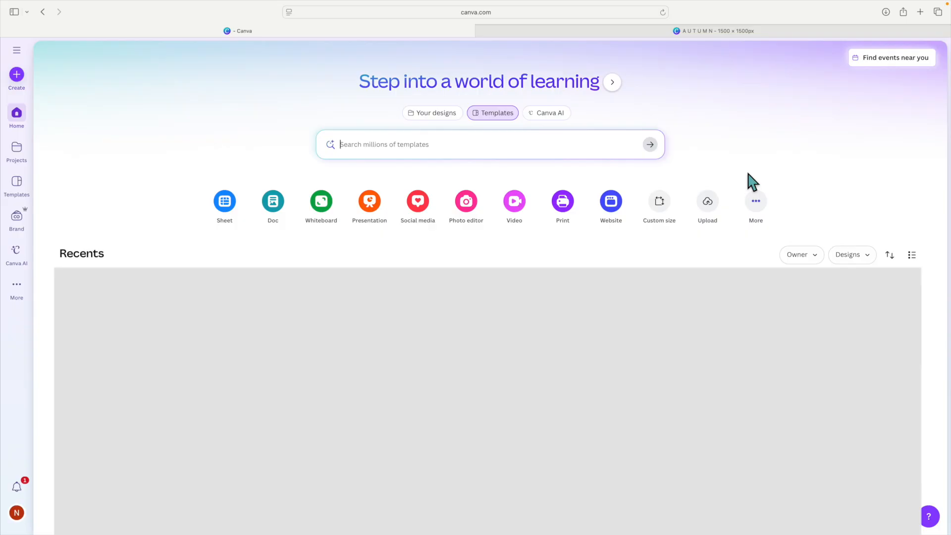
pyautogui.moveTo(763, 146)
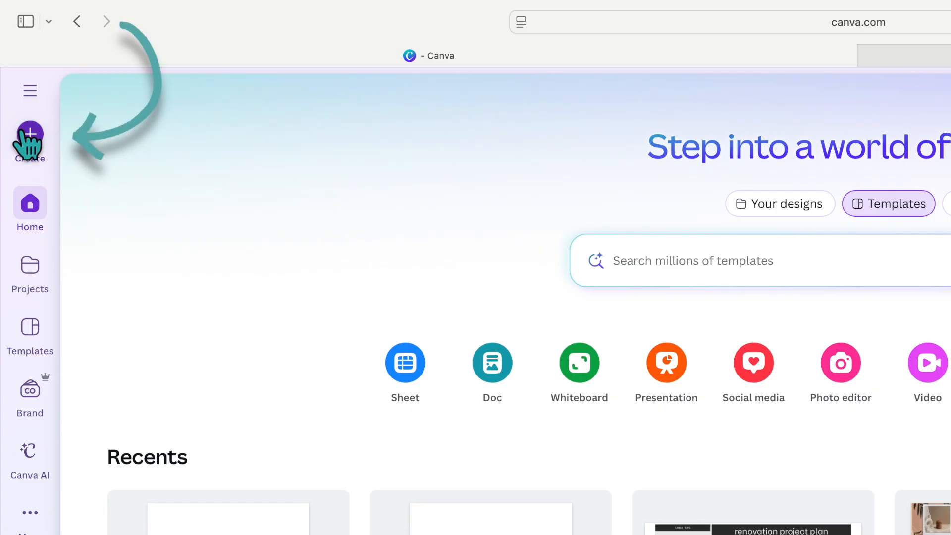
# Create a blank custom-size design of 1500 × 1500 px.
pyautogui.click(29, 136)
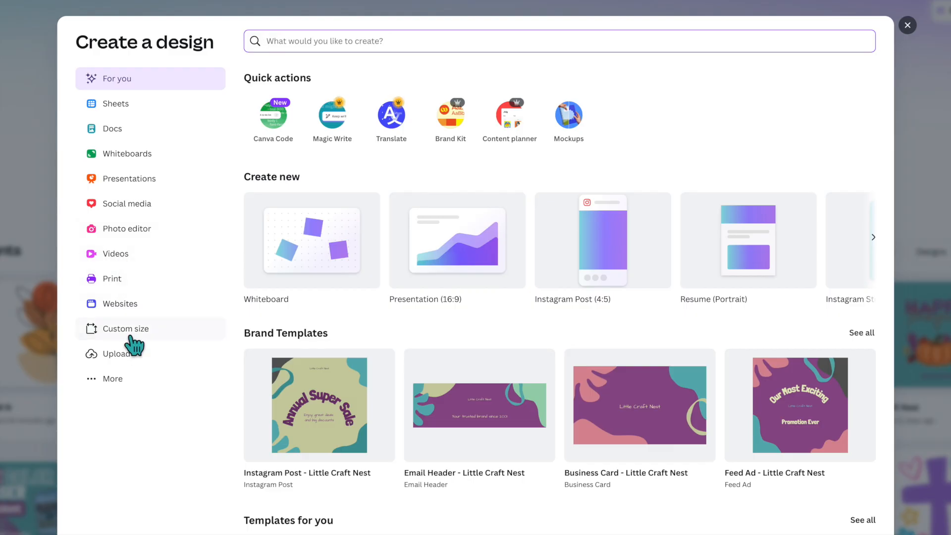
pyautogui.click(127, 328)
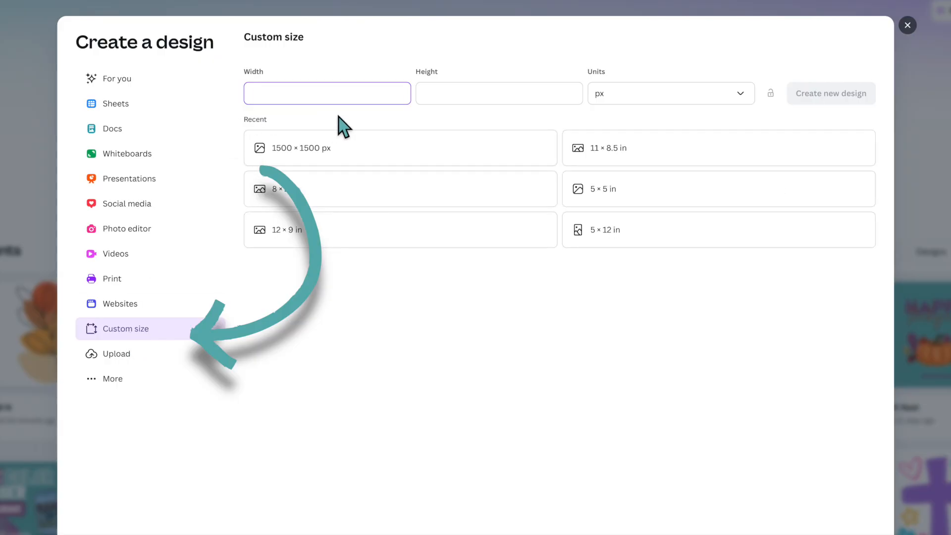
pyautogui.write('1500')
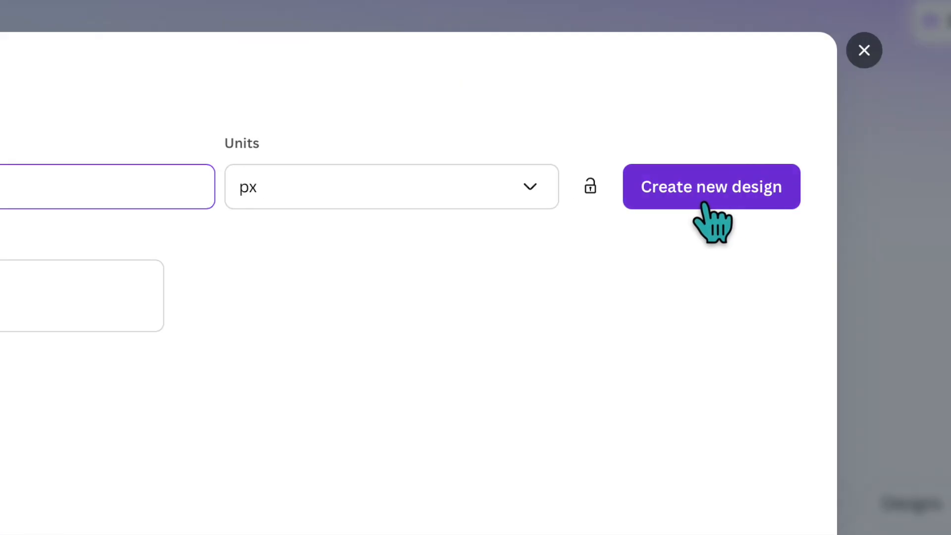
pyautogui.click(711, 186)
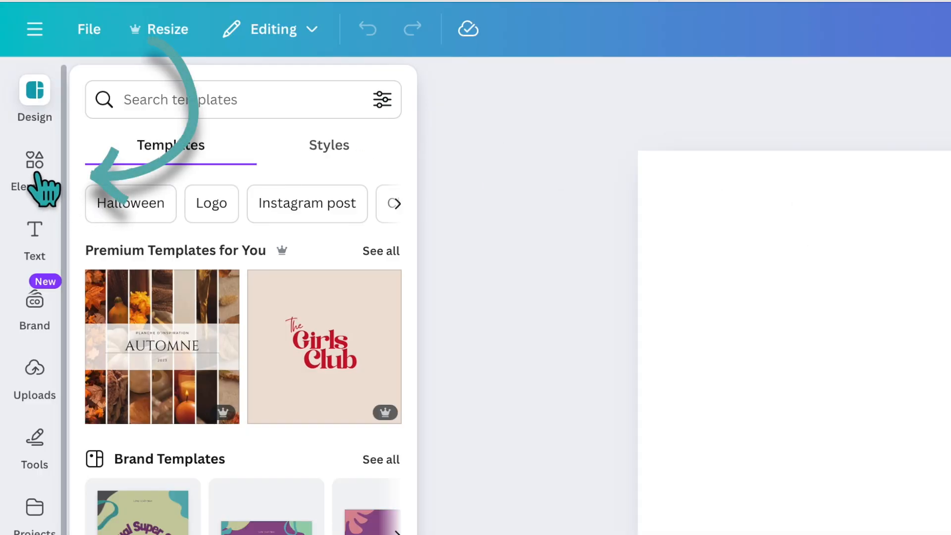
# Search Elements for 'santa hat' and browse all Graphics results.
pyautogui.click(34, 176)
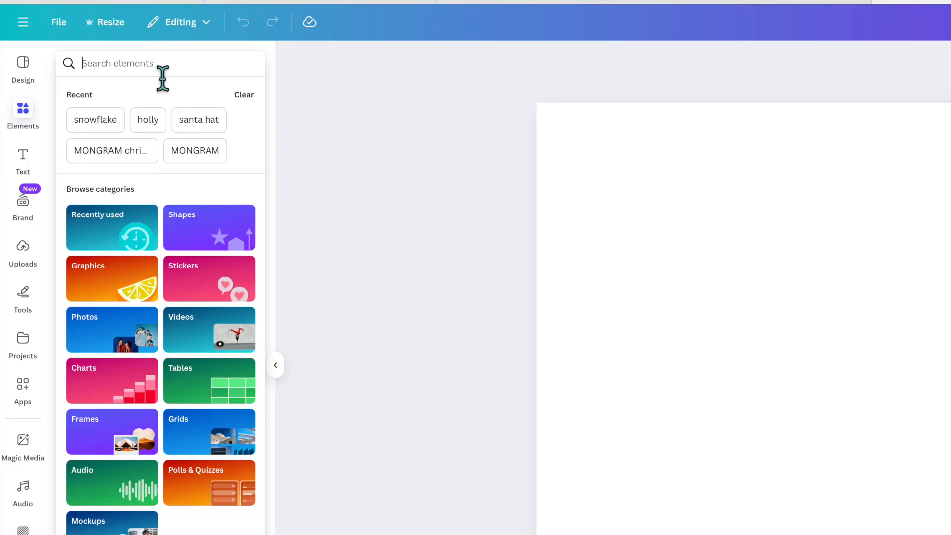
pyautogui.write('santa hat')
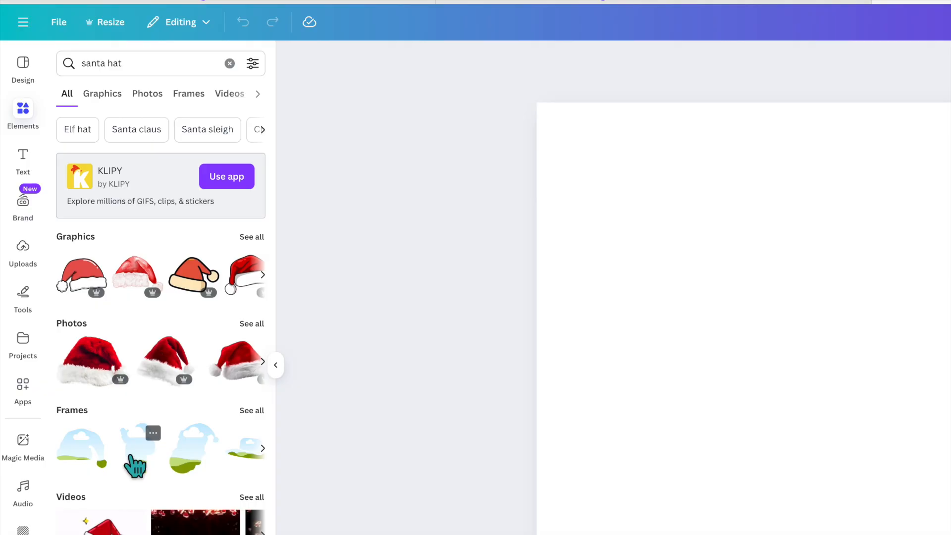
pyautogui.moveTo(138, 267)
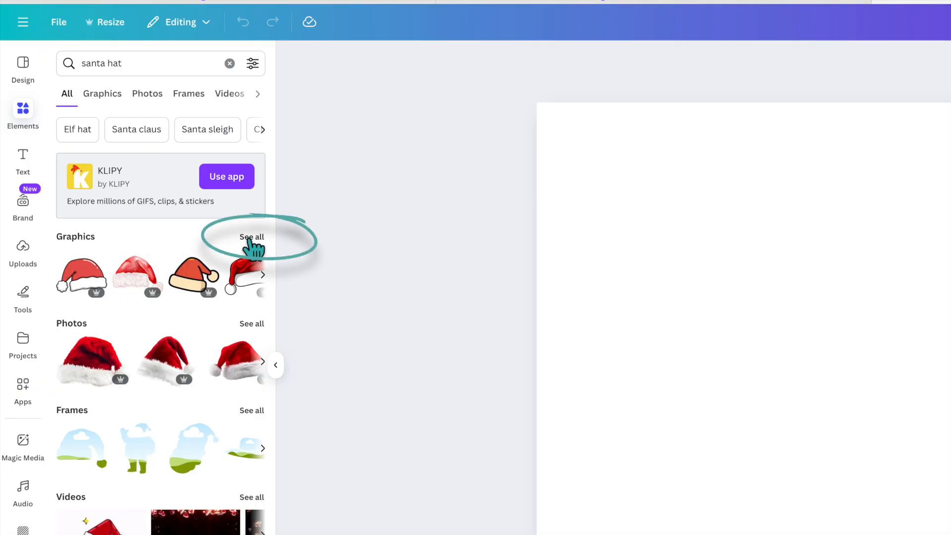
pyautogui.click(252, 237)
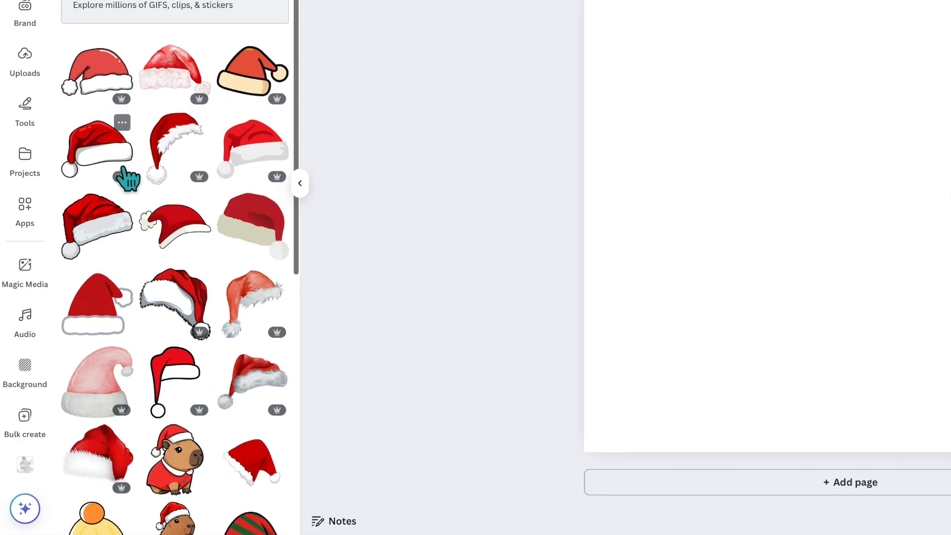
pyautogui.scroll(-3)
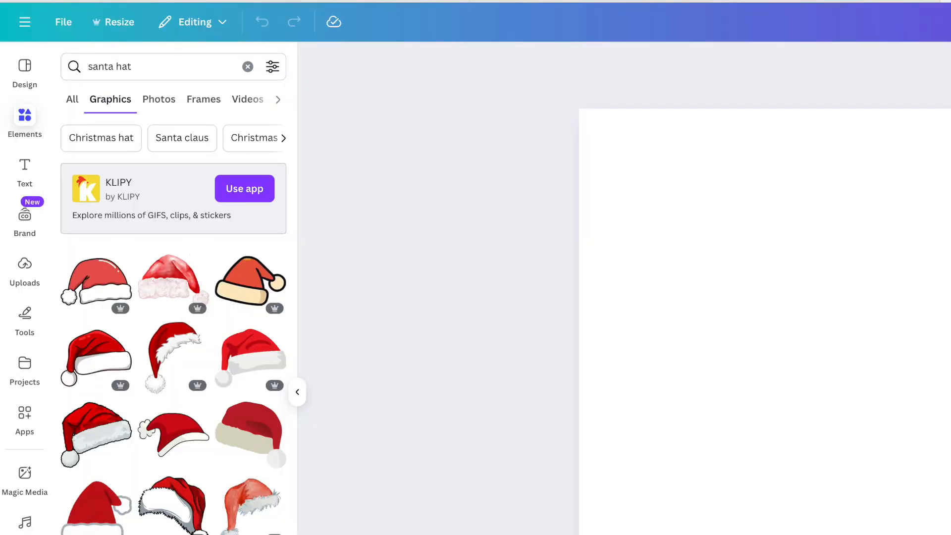
pyautogui.click(272, 65)
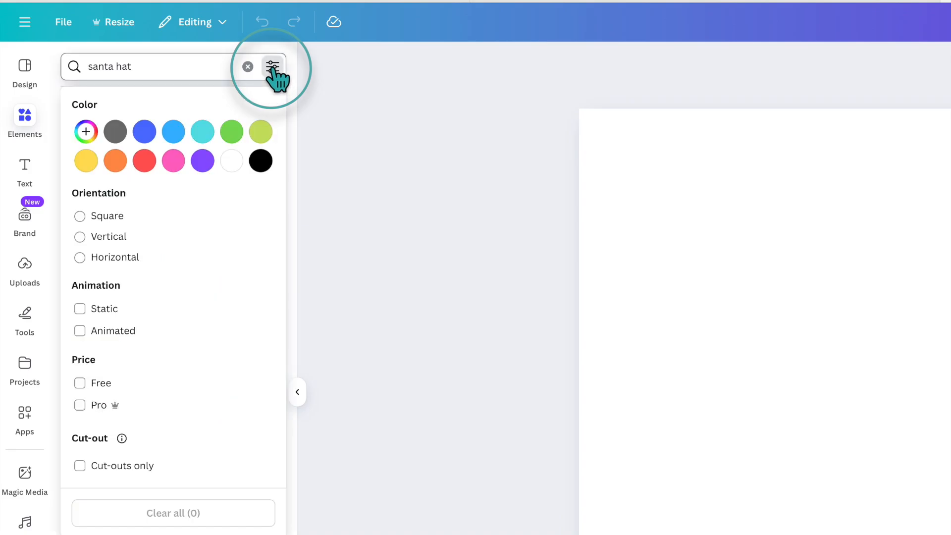
pyautogui.click(79, 382)
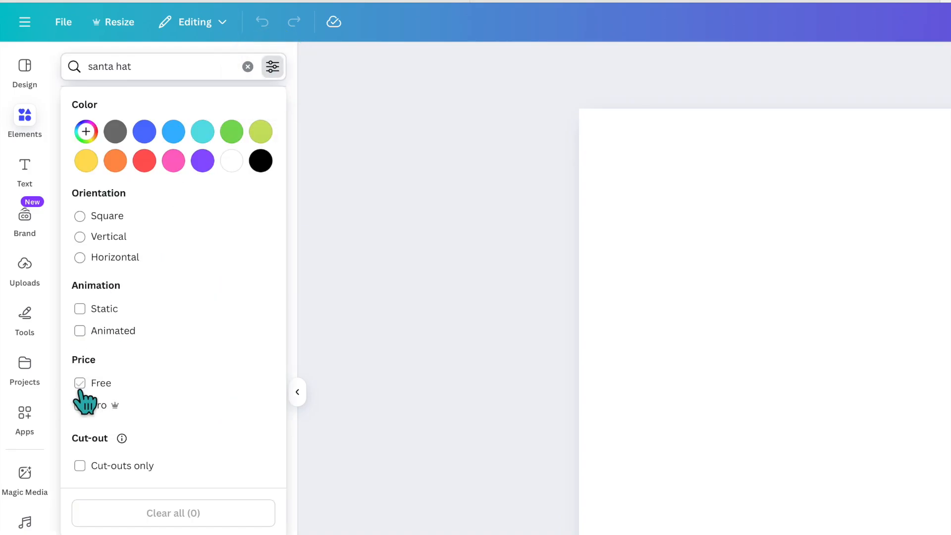
pyautogui.click(79, 383)
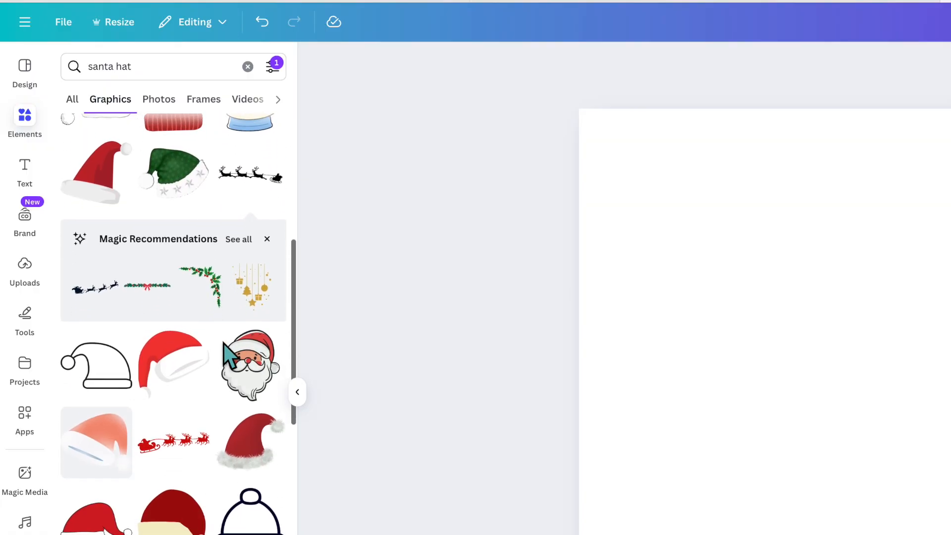
pyautogui.click(274, 66)
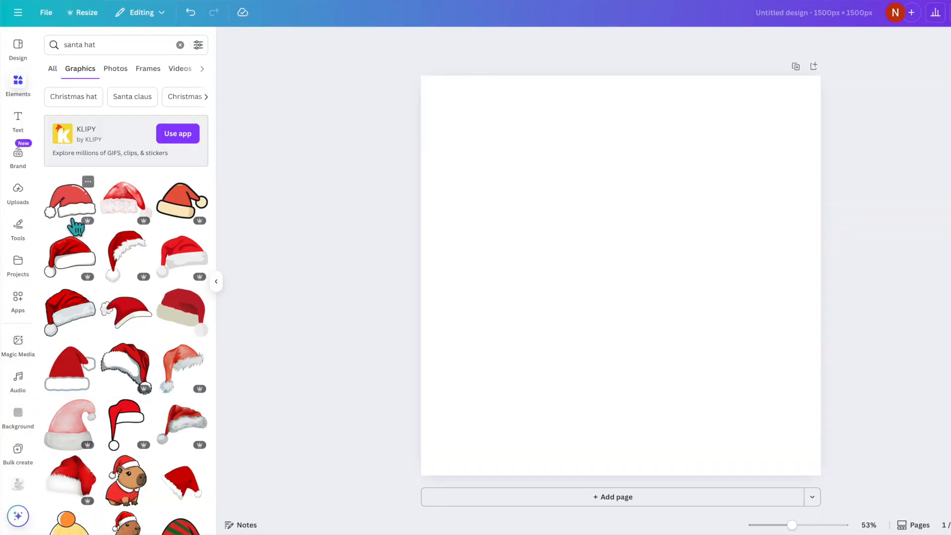
pyautogui.moveTo(246, 321)
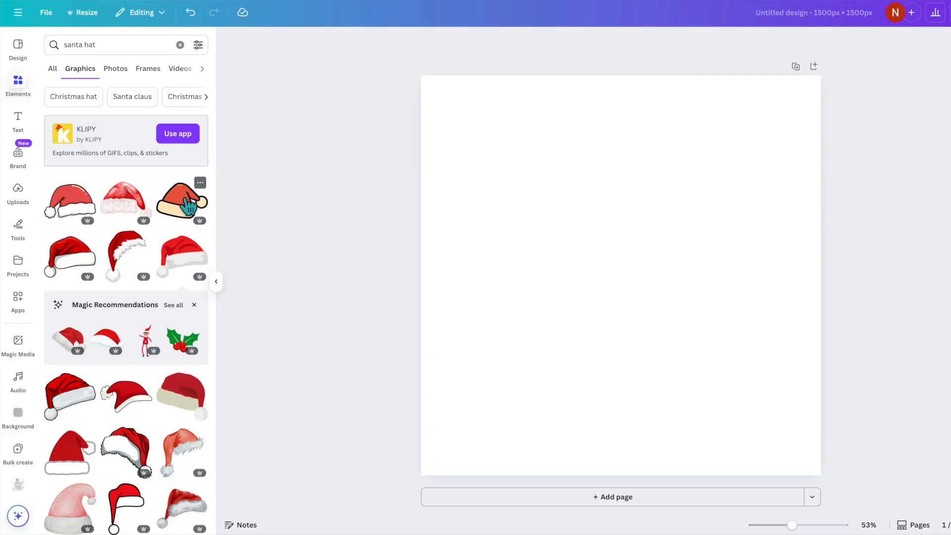
pyautogui.moveTo(125, 212)
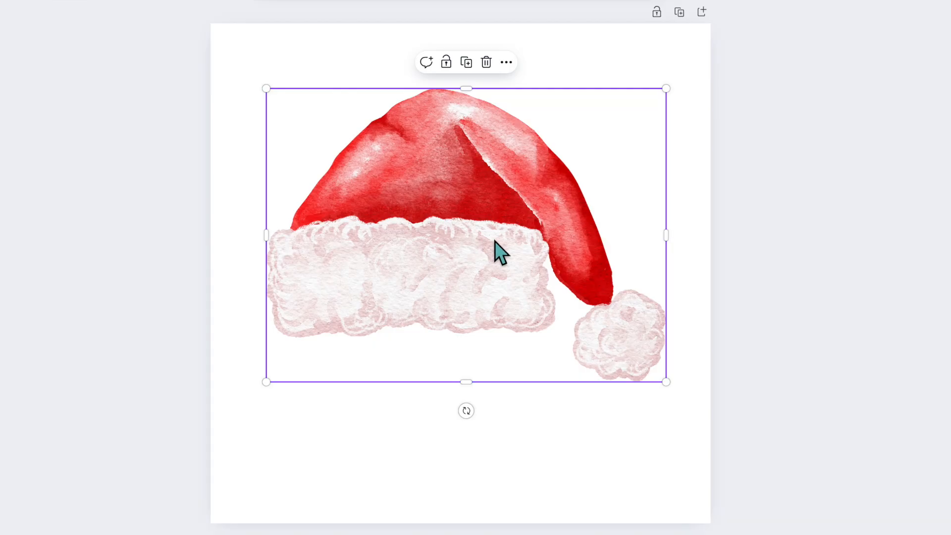
pyautogui.moveTo(434, 279)
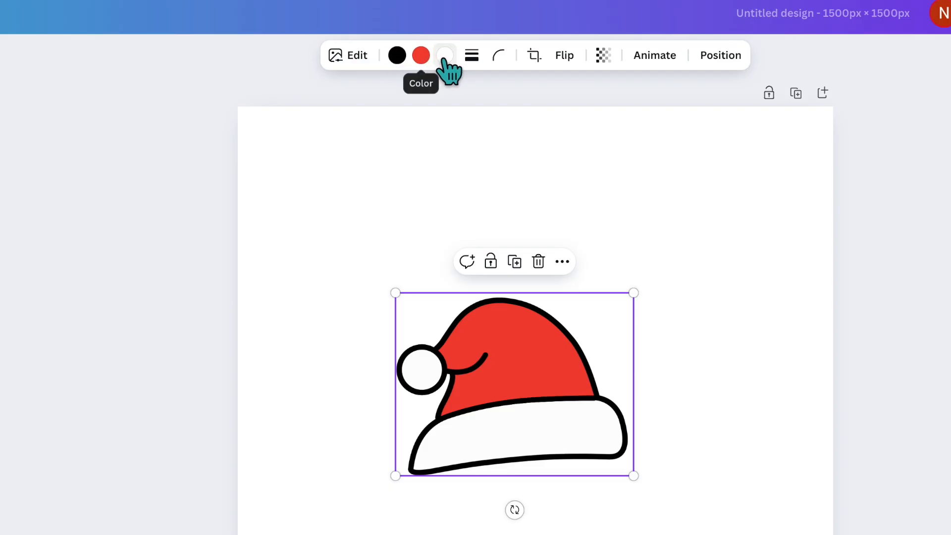
pyautogui.moveTo(451, 108)
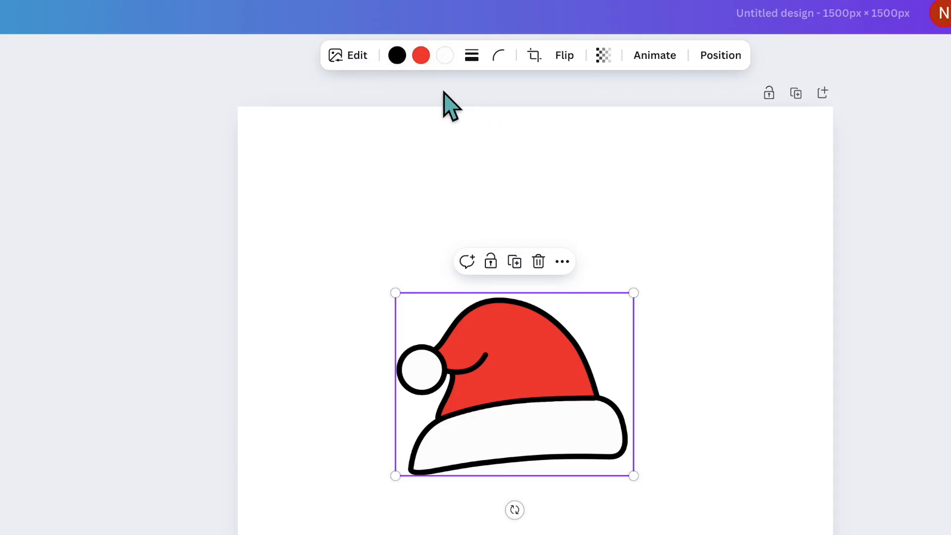
# Preview blue on the white trim, then enlarge the red-and-white hat to fill the page.
pyautogui.click(445, 55)
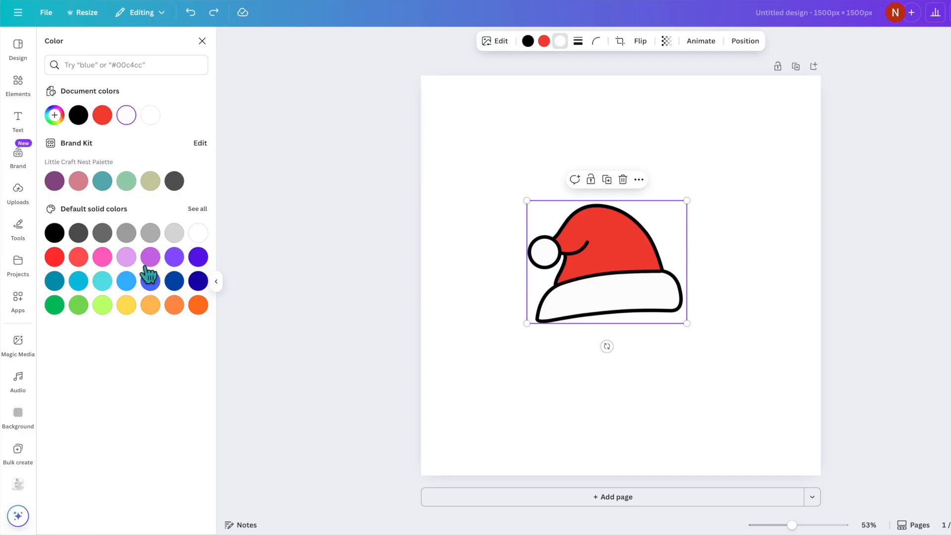
pyautogui.click(126, 281)
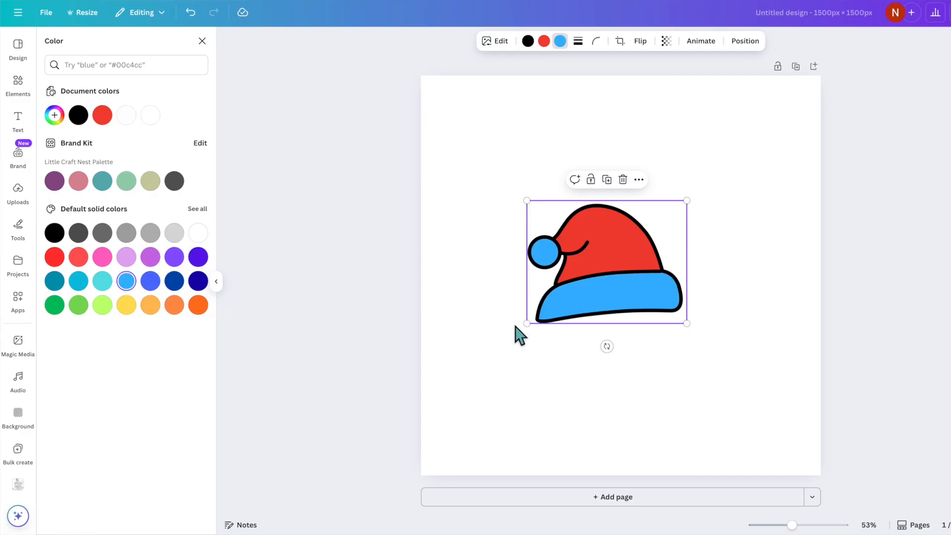
pyautogui.moveTo(603, 312)
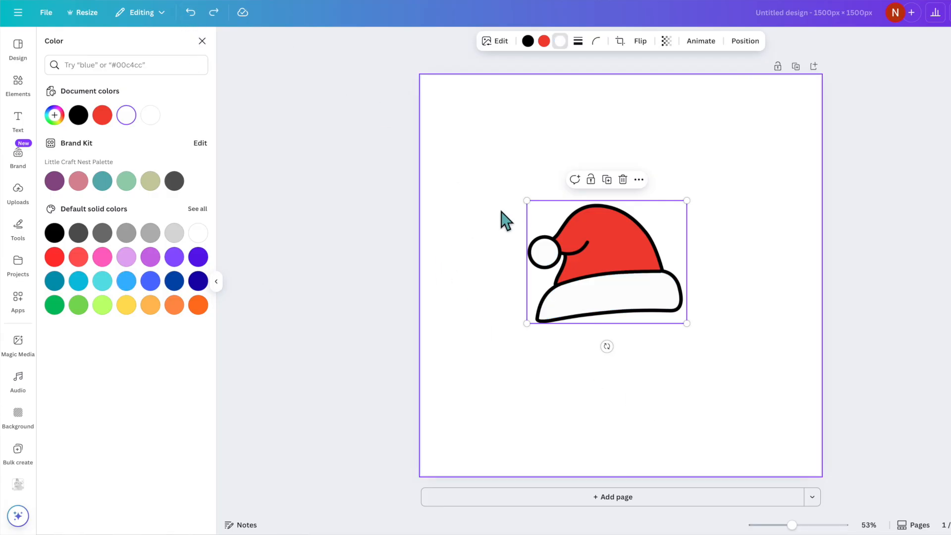
pyautogui.moveTo(549, 289)
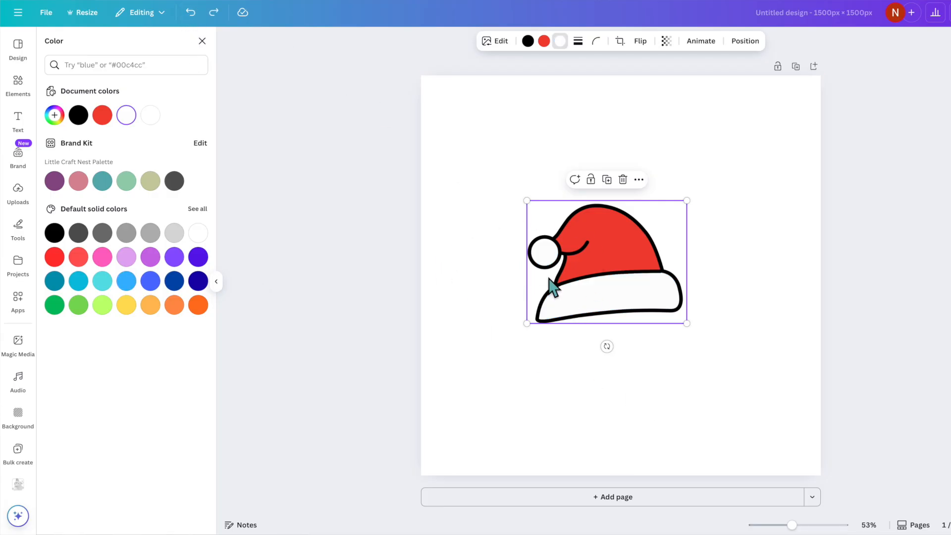
pyautogui.moveTo(538, 218)
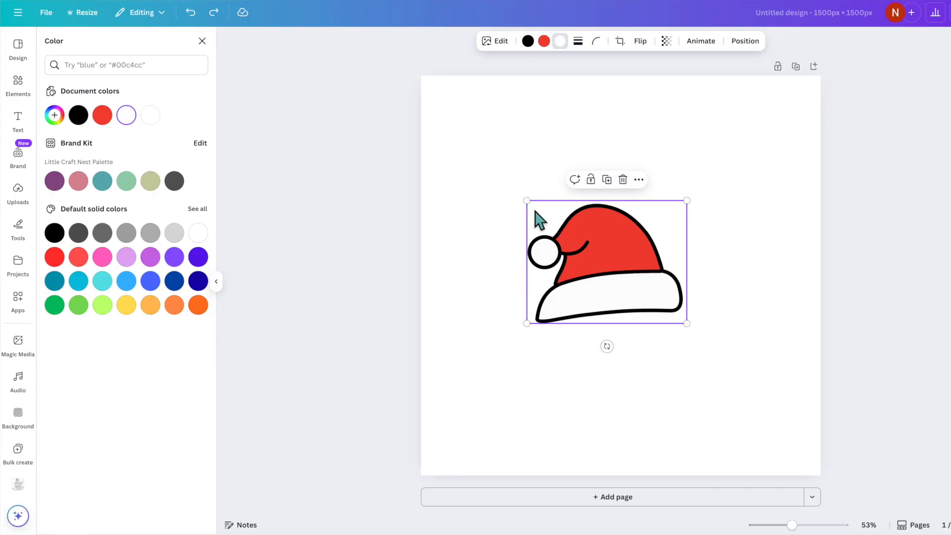
pyautogui.moveTo(527, 41)
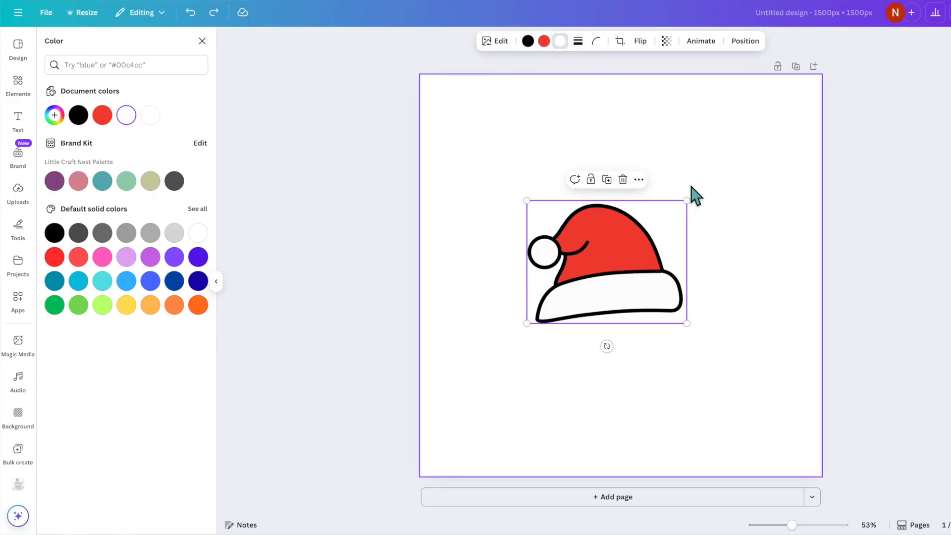
pyautogui.moveTo(637, 176)
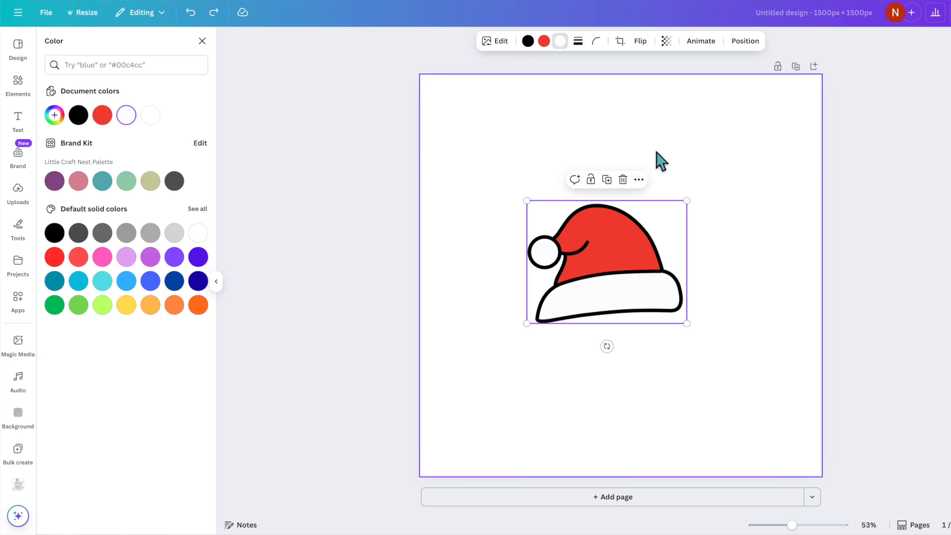
pyautogui.moveTo(686, 323); pyautogui.dragTo(789, 375)
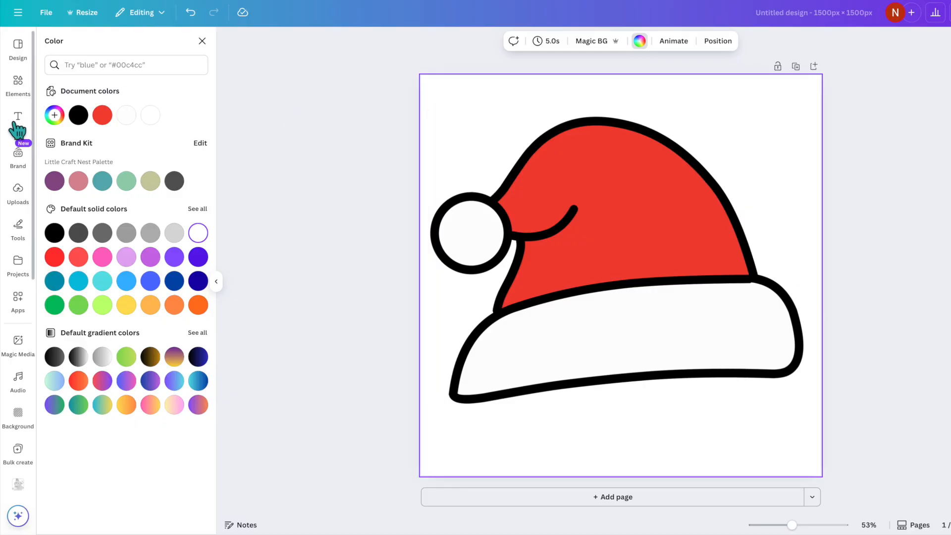
# Add a 'From Santa' text box and enlarge it across the hat's white brim.
pyautogui.click(18, 120)
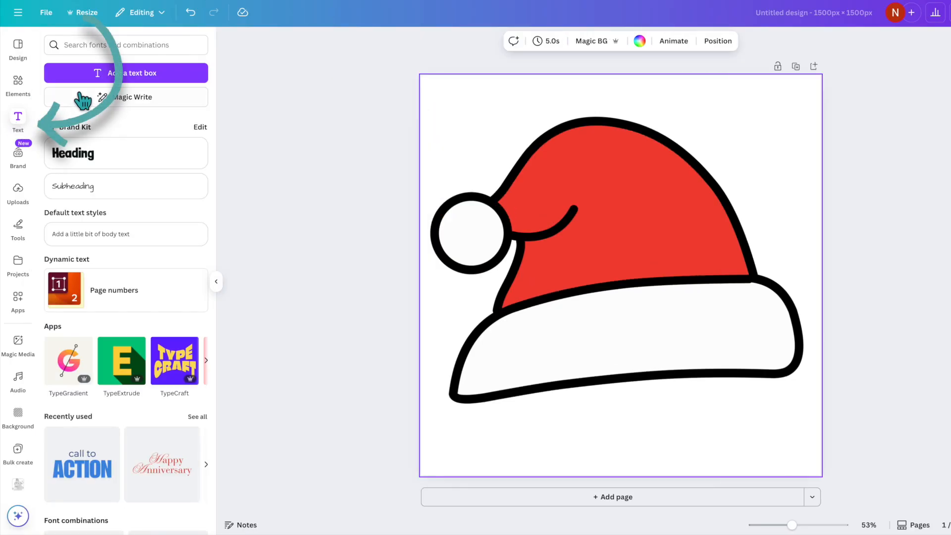
pyautogui.click(125, 73)
pyautogui.write('From Santa')
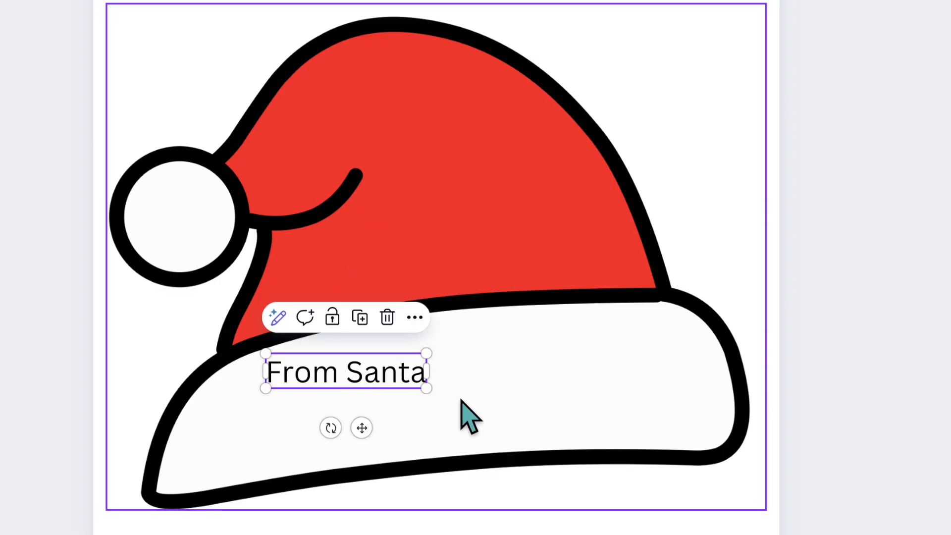
pyautogui.moveTo(427, 386); pyautogui.dragTo(690, 446)
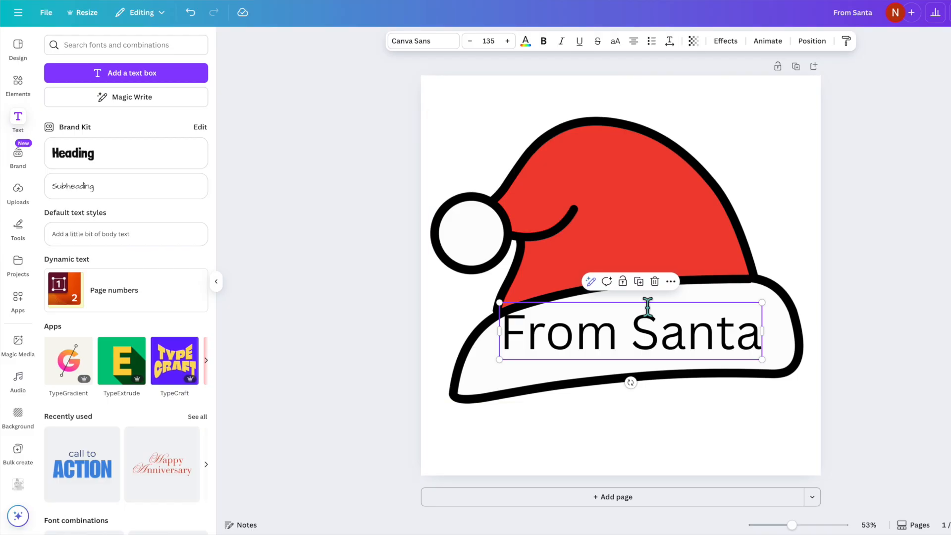
pyautogui.moveTo(697, 297)
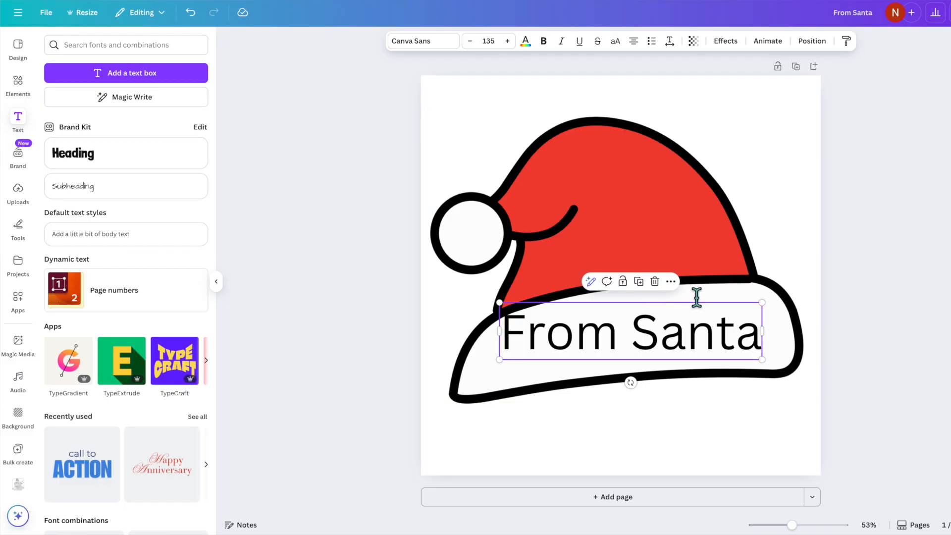
# Set the From Santa lettering's font to Lilita One.
pyautogui.click(422, 40)
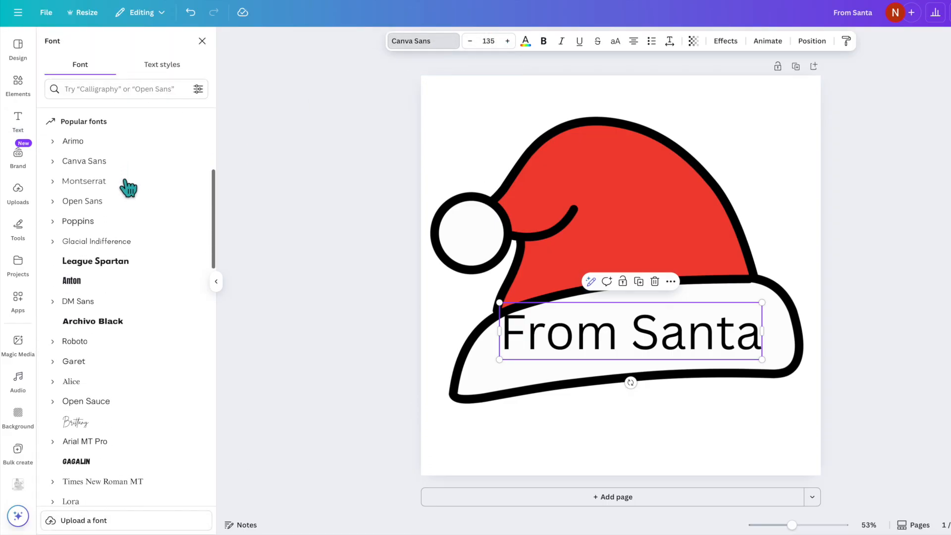
pyautogui.scroll(-3)
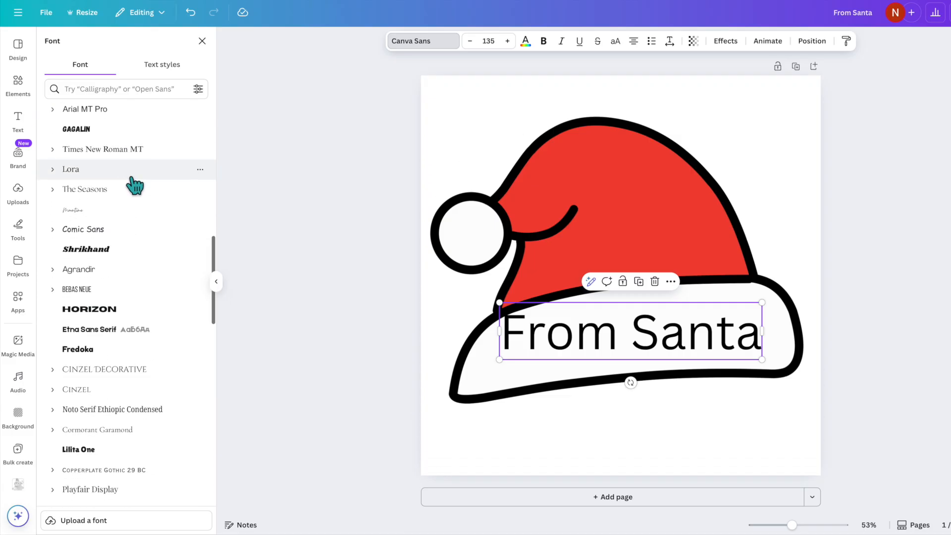
pyautogui.scroll(-3)
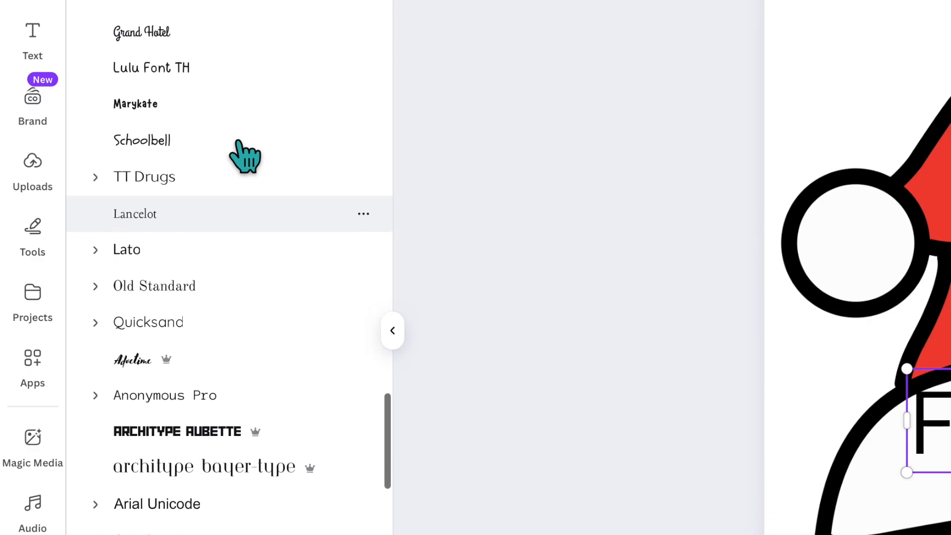
pyautogui.scroll(-3)
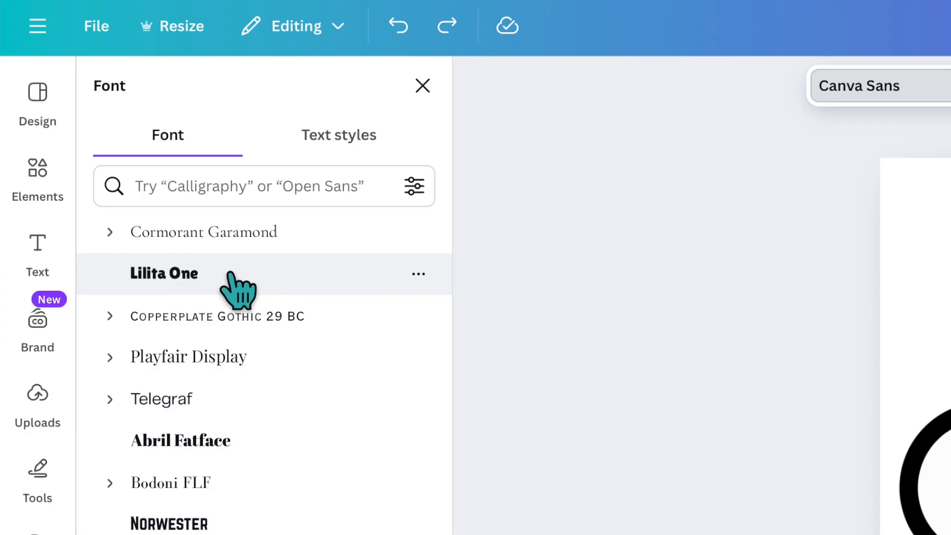
pyautogui.click(164, 273)
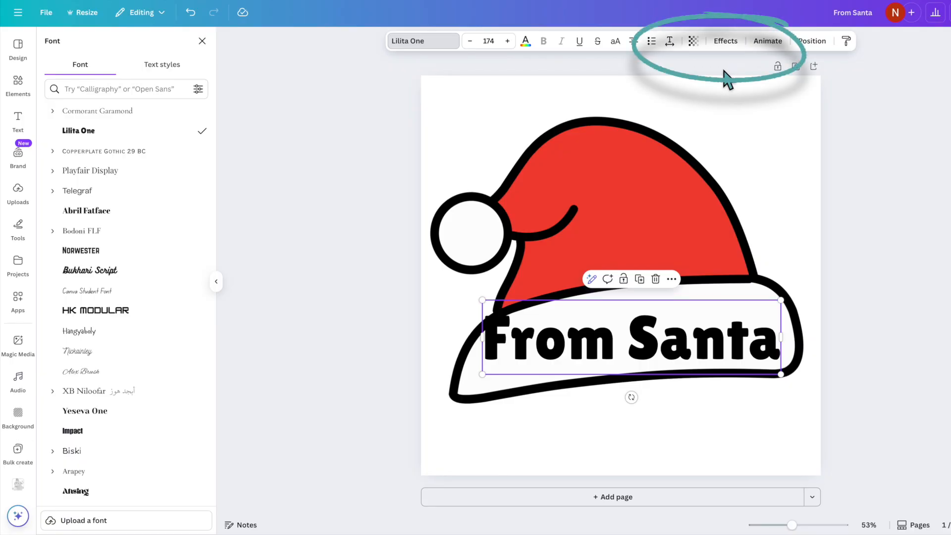
# Apply a Curve effect of 30 to From Santa and tilt it along the brim.
pyautogui.click(725, 41)
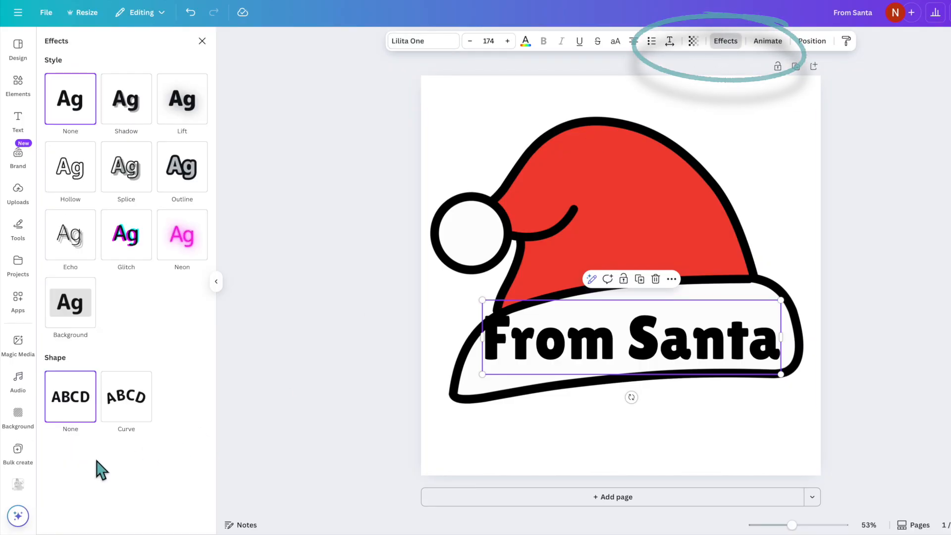
pyautogui.click(126, 397)
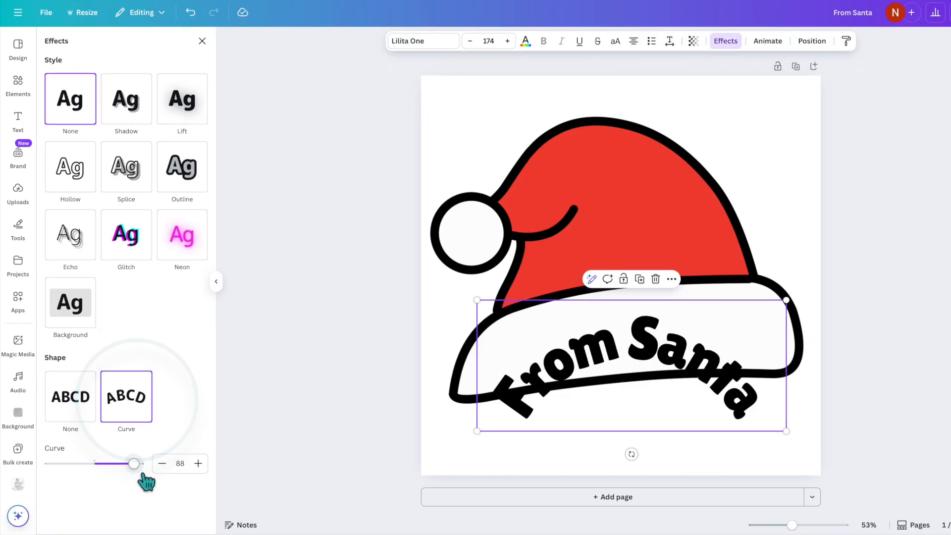
pyautogui.moveTo(135, 463); pyautogui.dragTo(128, 451)
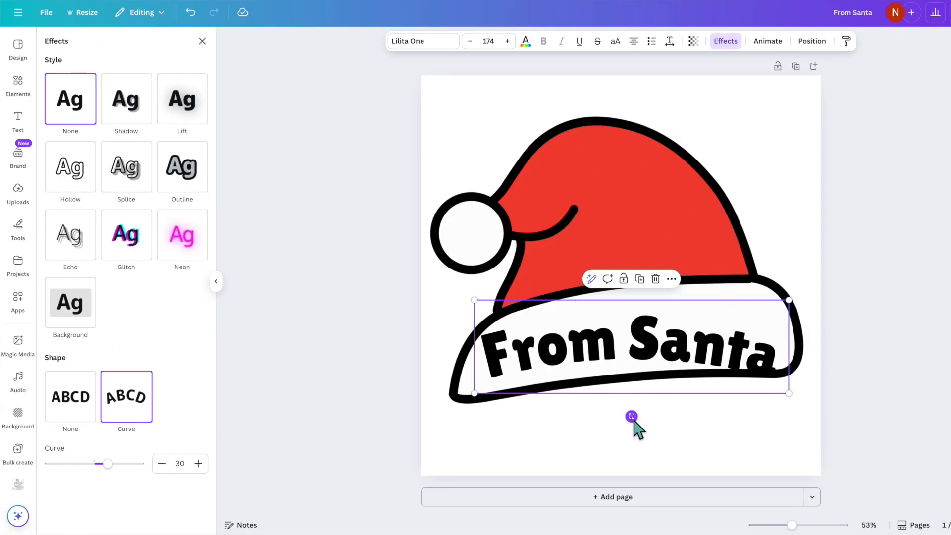
pyautogui.moveTo(631, 416); pyautogui.dragTo(637, 417)
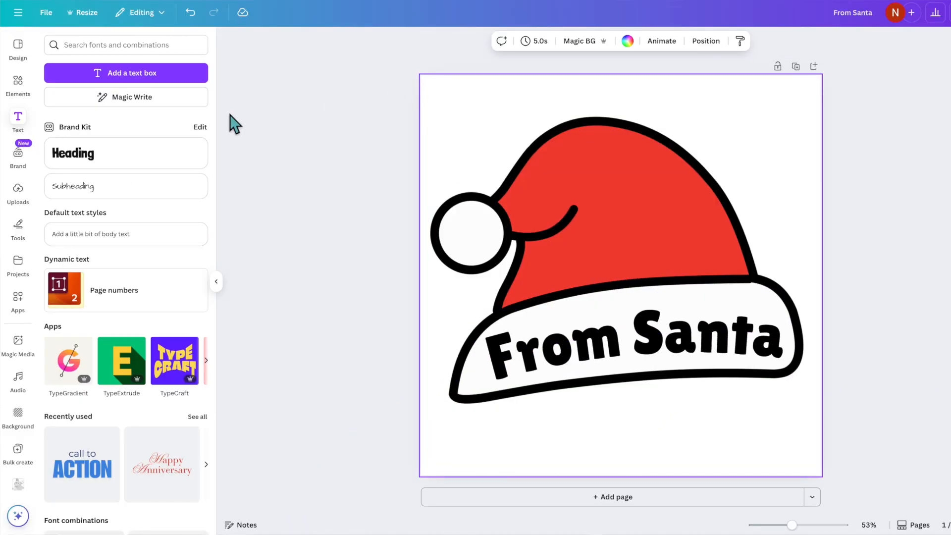
# Add a black snowflake, shrink it, and place three copies on the red hat.
pyautogui.write('santa hat')
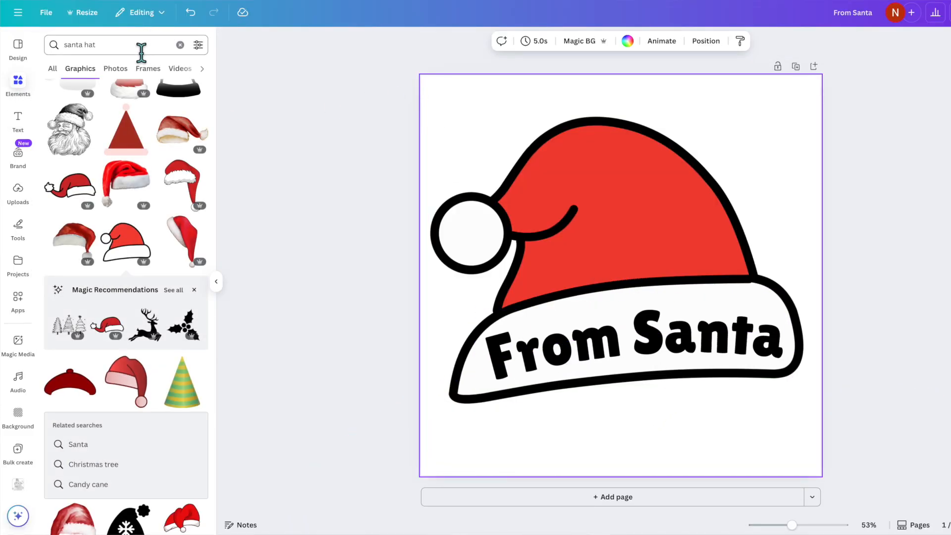
pyautogui.write('sn')
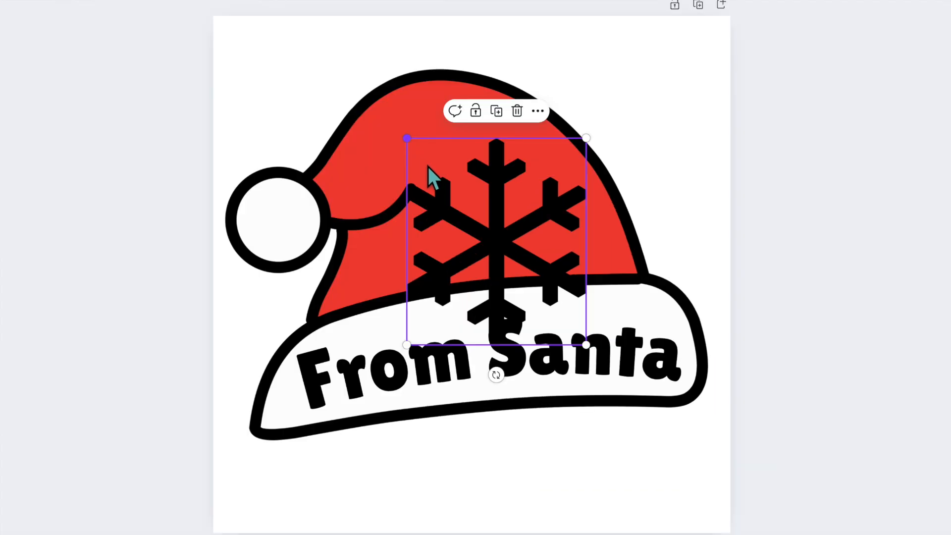
pyautogui.moveTo(406, 137); pyautogui.dragTo(457, 199)
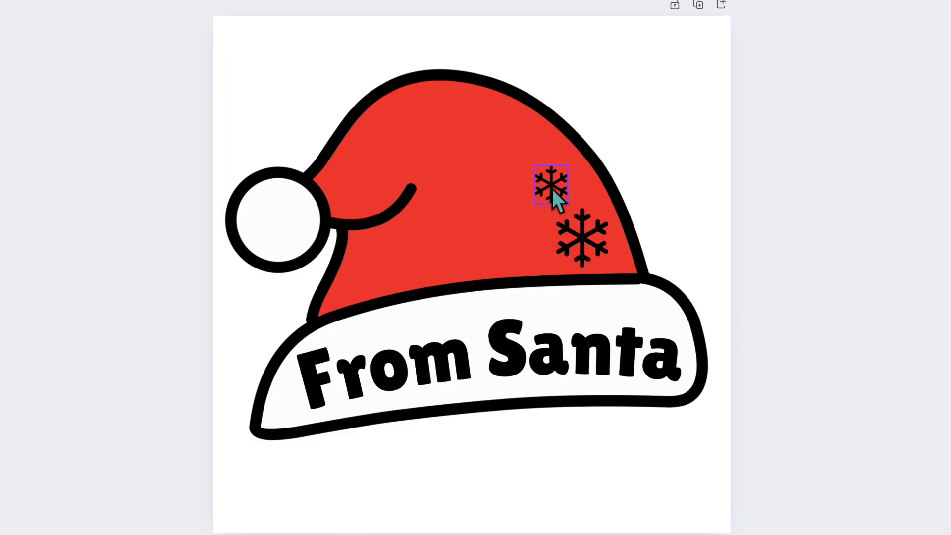
pyautogui.click(551, 185)
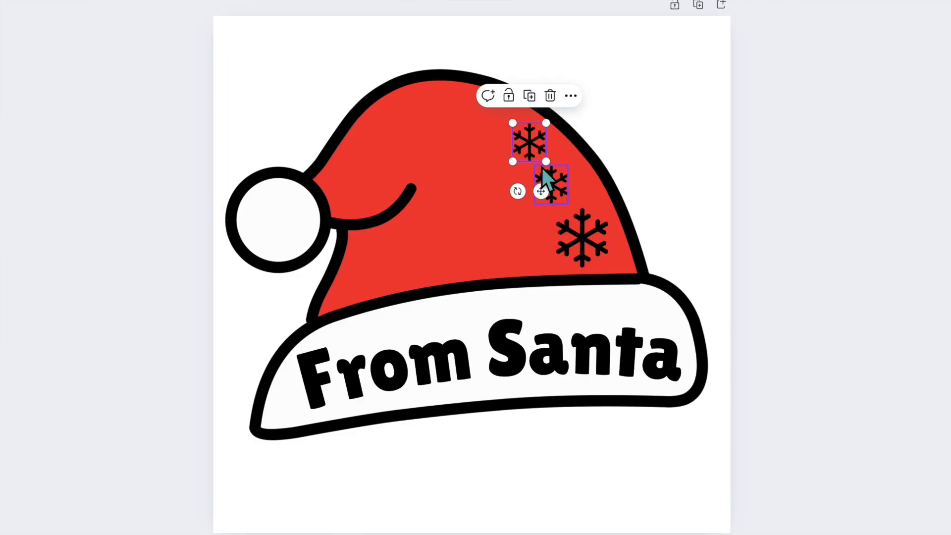
pyautogui.click(642, 508)
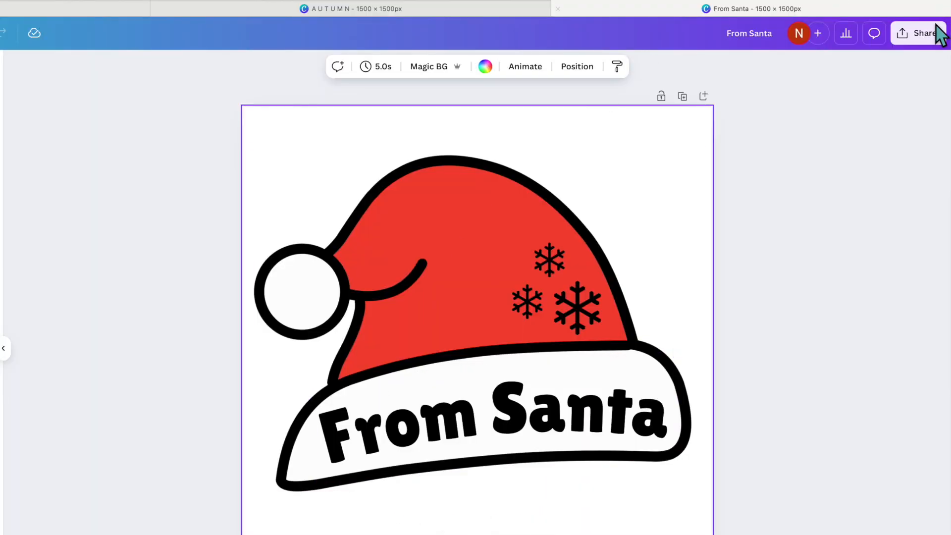
# Download the santa hat design as an SVG with a transparent background.
pyautogui.click(925, 33)
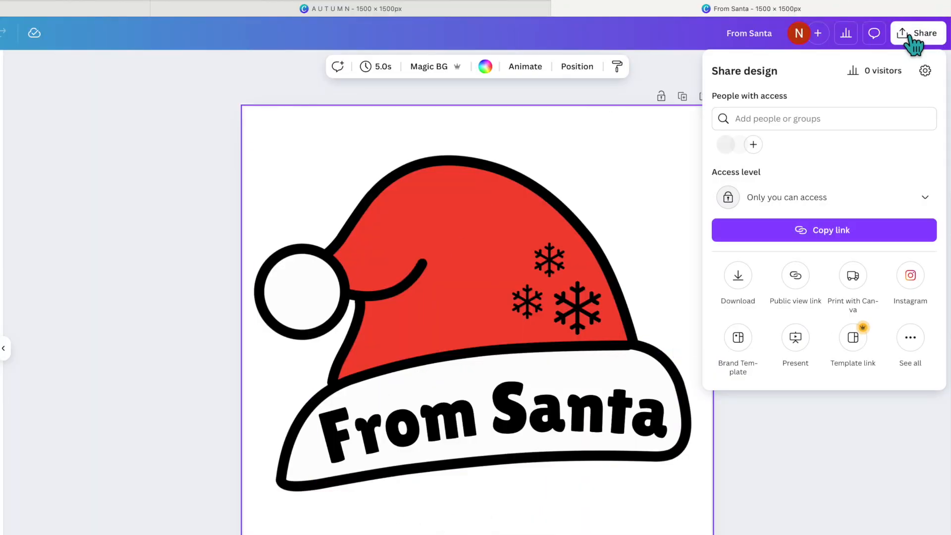
pyautogui.click(737, 276)
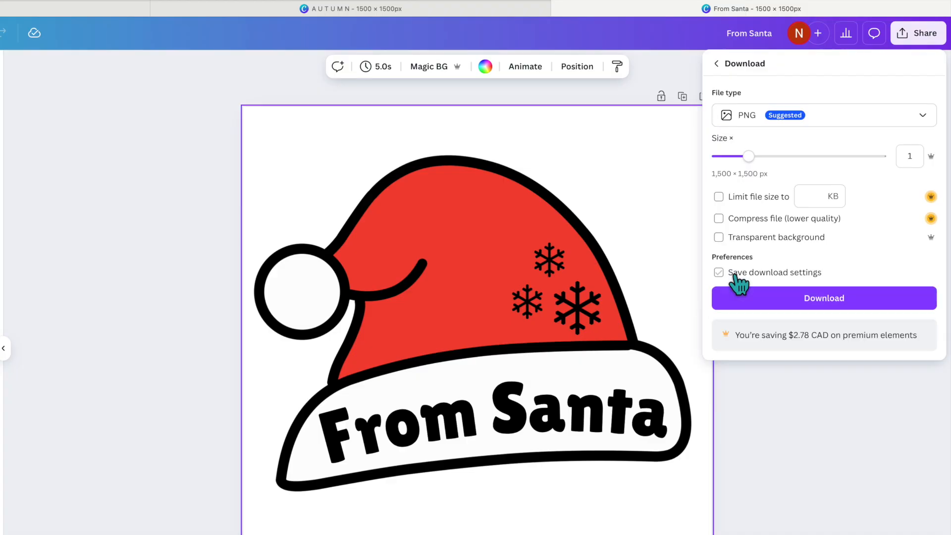
pyautogui.click(824, 115)
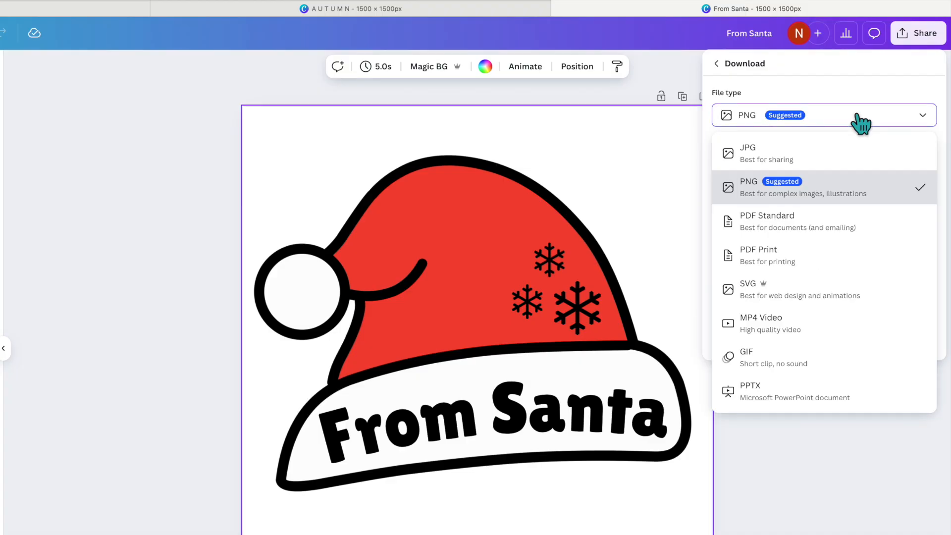
pyautogui.click(748, 287)
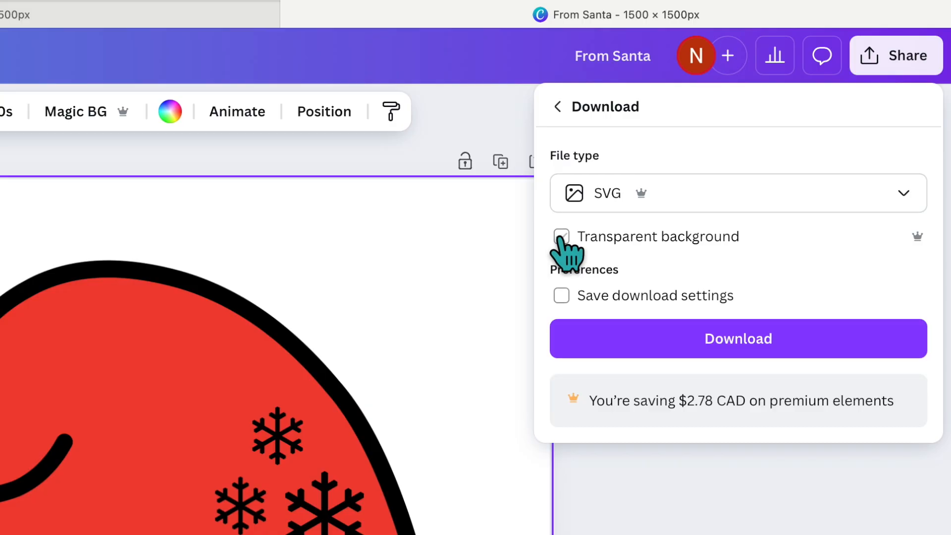
pyautogui.click(561, 237)
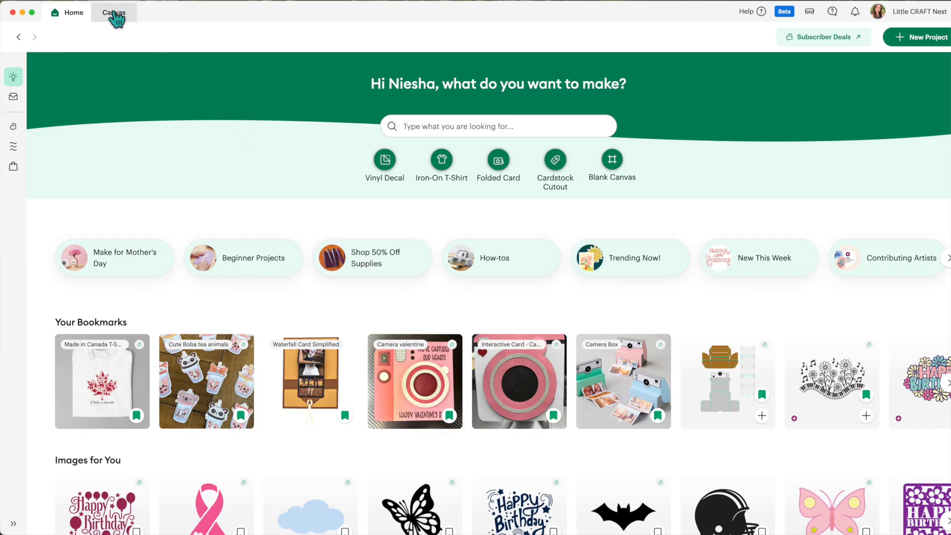
# Upload the santa hat SVG onto a new Cricut Design Space canvas.
pyautogui.click(114, 11)
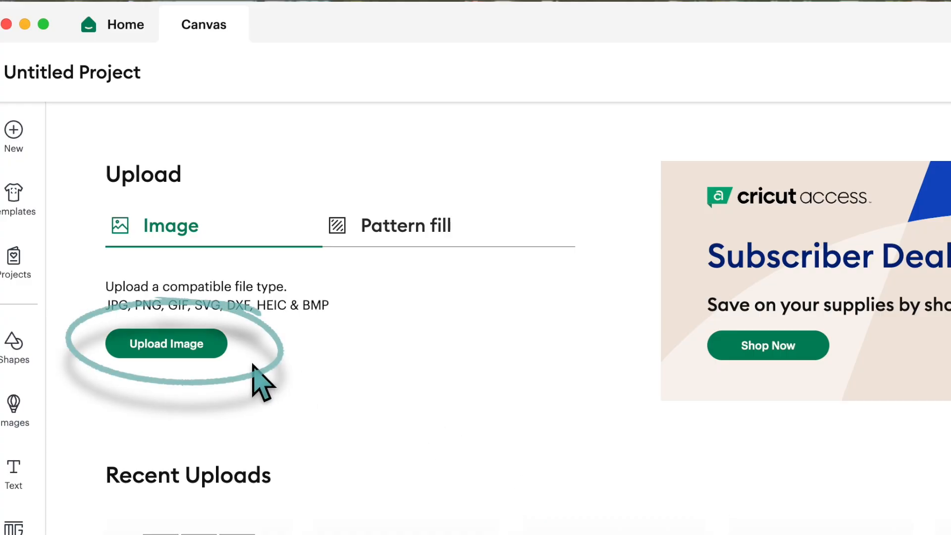
pyautogui.click(165, 344)
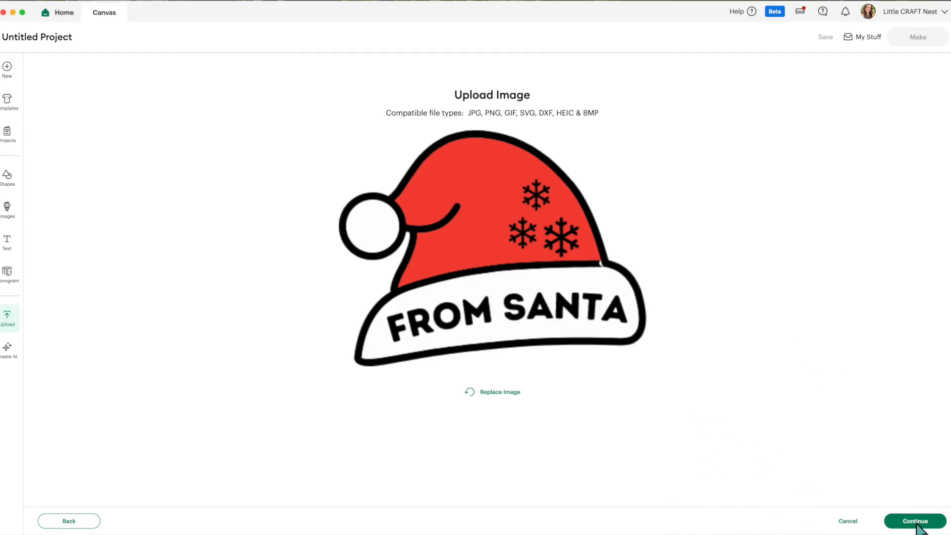
pyautogui.click(915, 520)
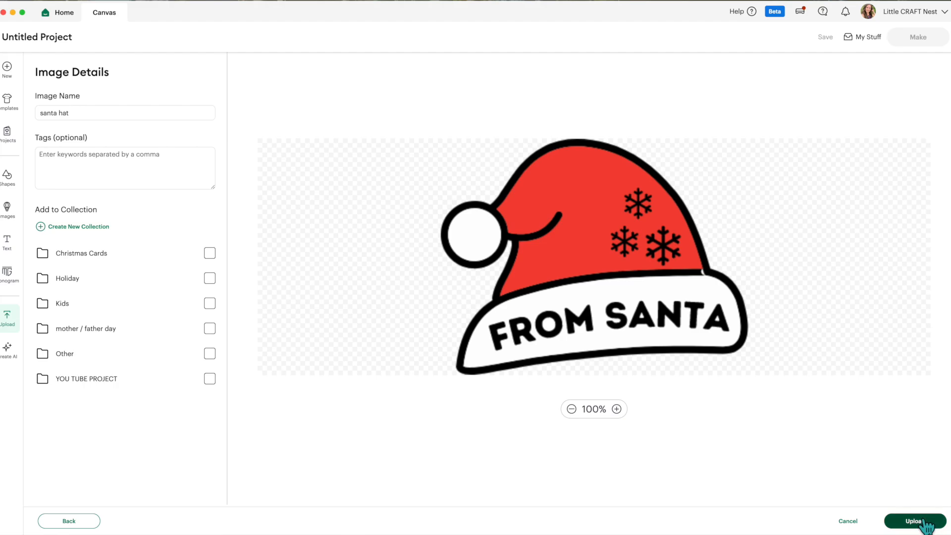
pyautogui.click(914, 521)
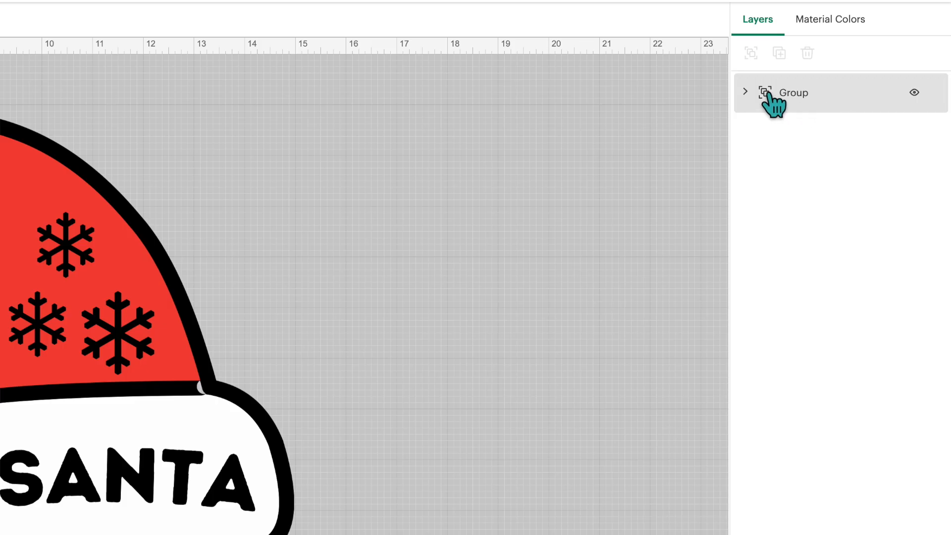
# Expand the hat's layer groups and attach the From Santa letters with the black details.
pyautogui.click(745, 92)
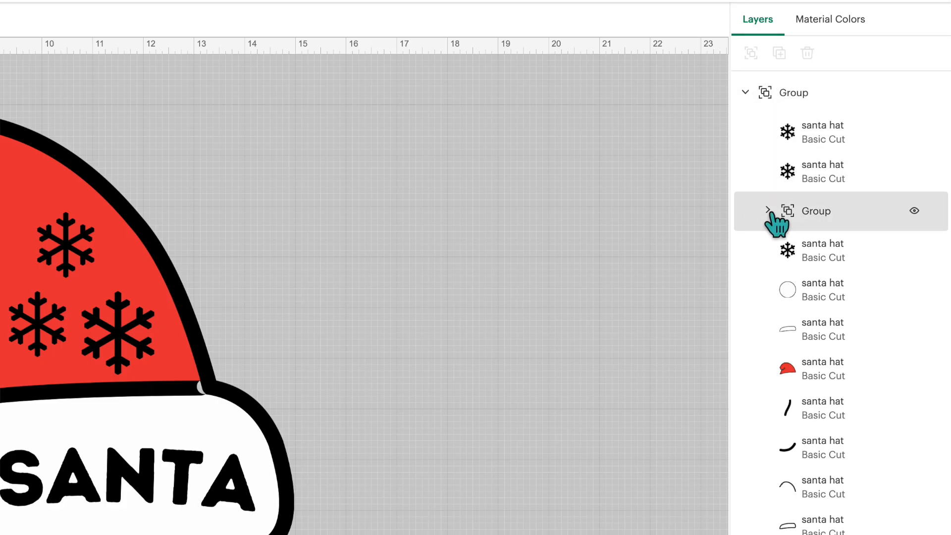
pyautogui.click(768, 211)
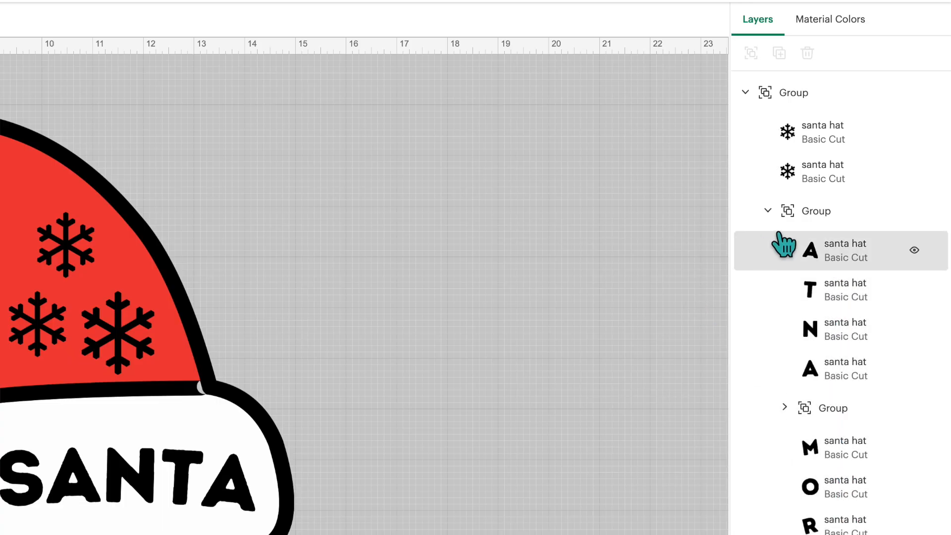
pyautogui.click(819, 210)
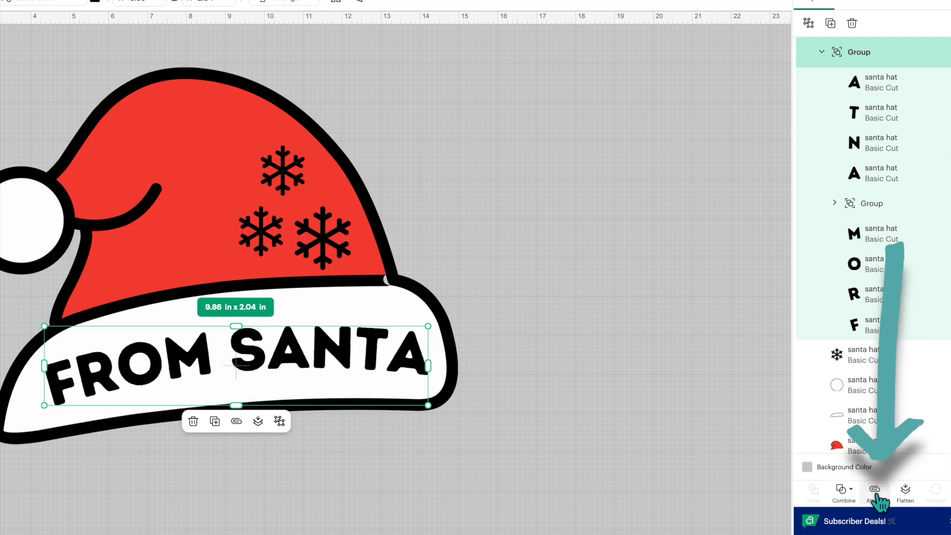
pyautogui.click(873, 492)
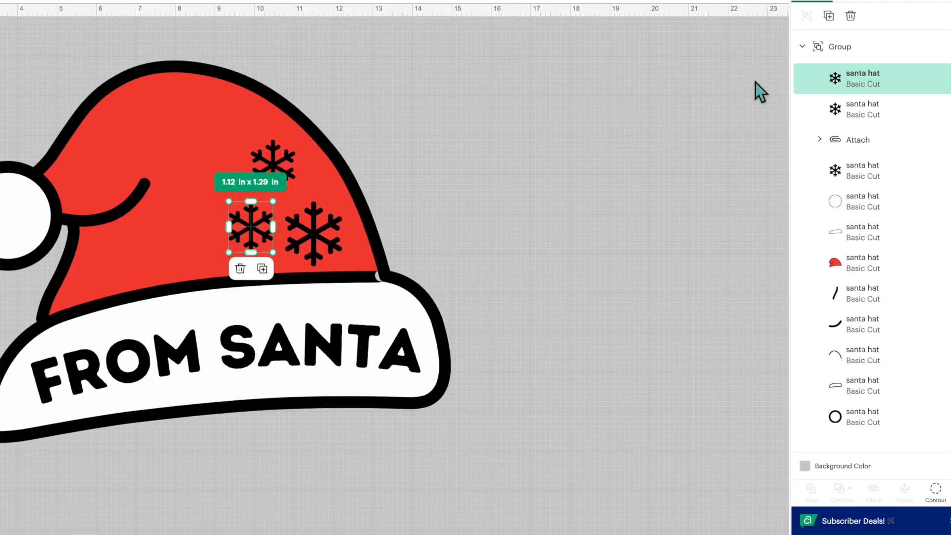
pyautogui.click(861, 110)
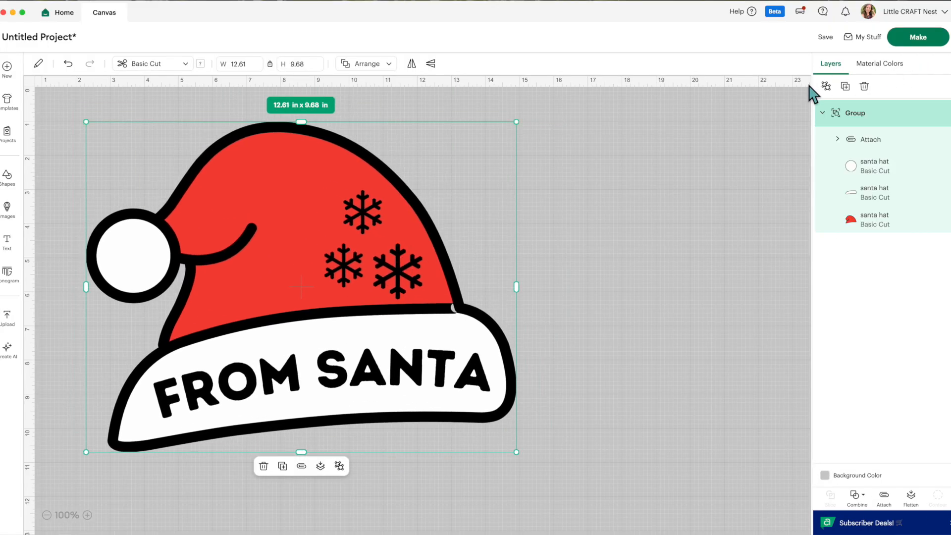
# Ungroup the Santa hat and drag the black outline left of the red and white pieces.
pyautogui.click(872, 195)
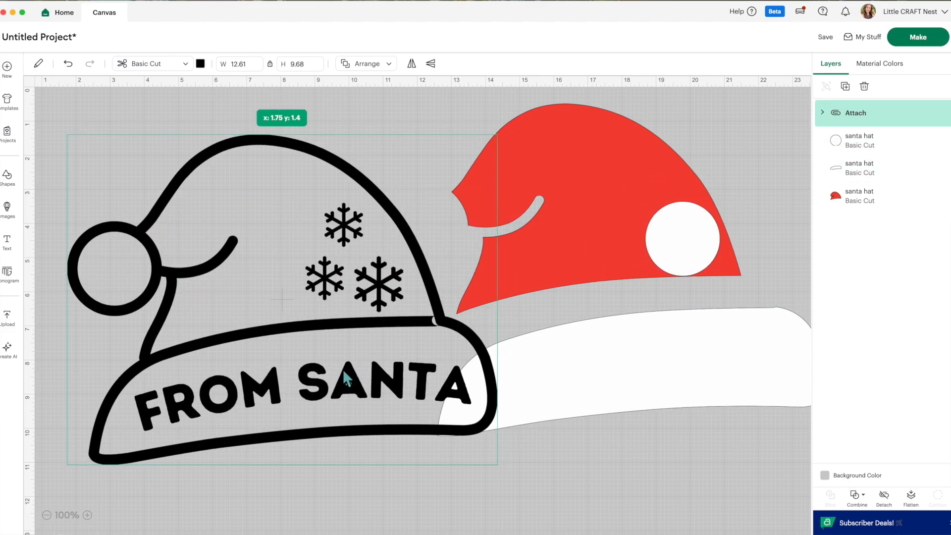
pyautogui.moveTo(346, 379); pyautogui.dragTo(337, 364)
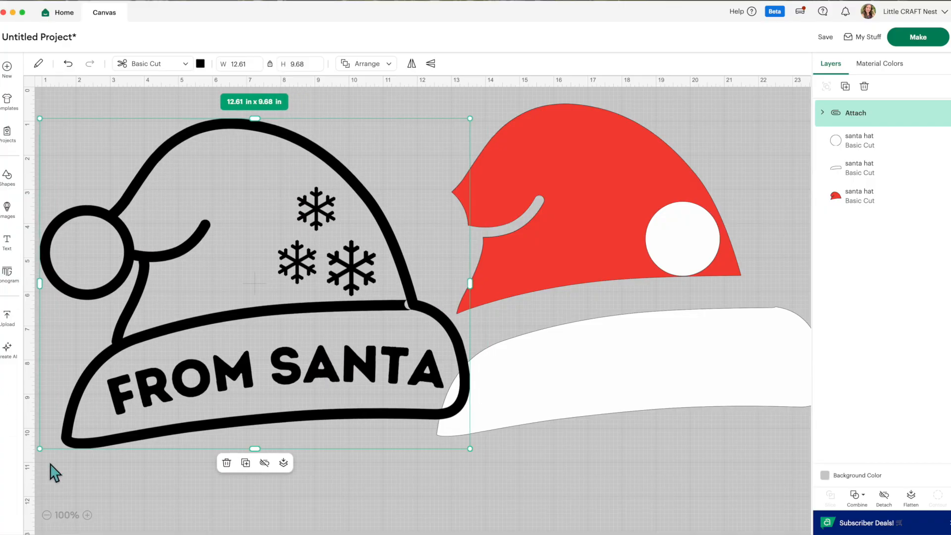
pyautogui.moveTo(684, 377)
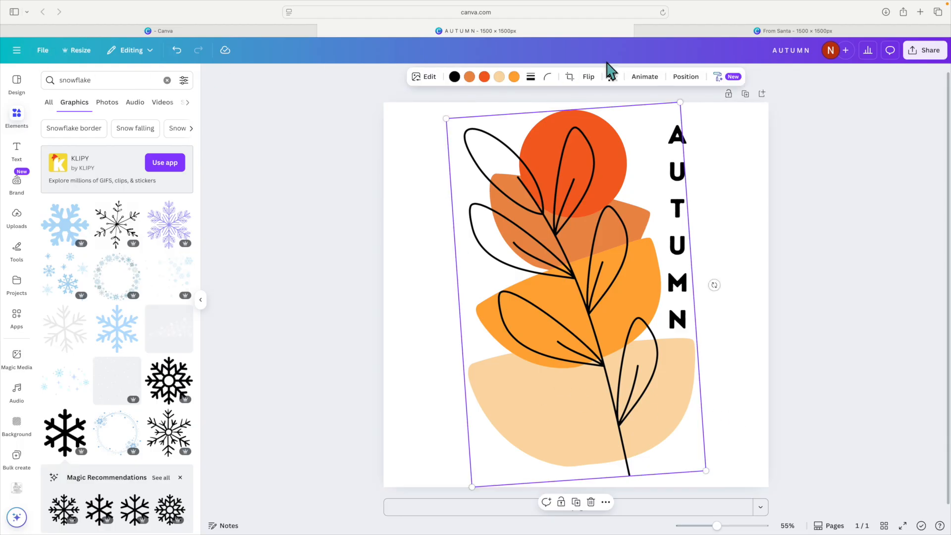
# Show the AUTUMN design's three layers under Position and select the leaf graphic layer.
pyautogui.click(678, 286)
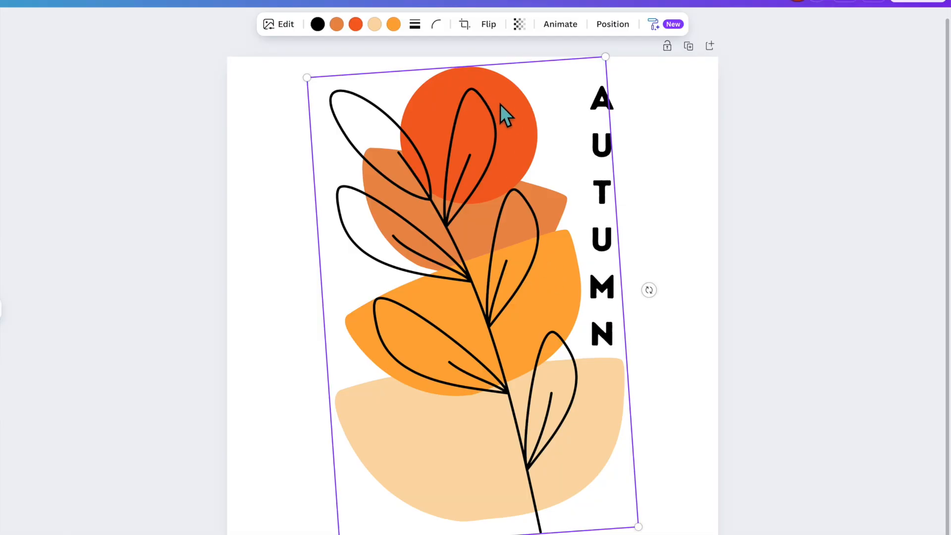
pyautogui.moveTo(525, 109)
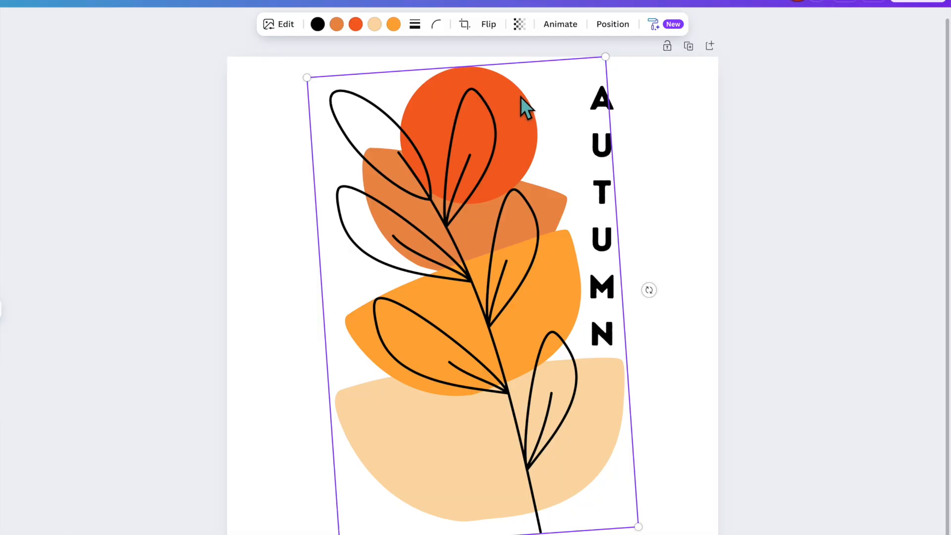
pyautogui.moveTo(463, 410)
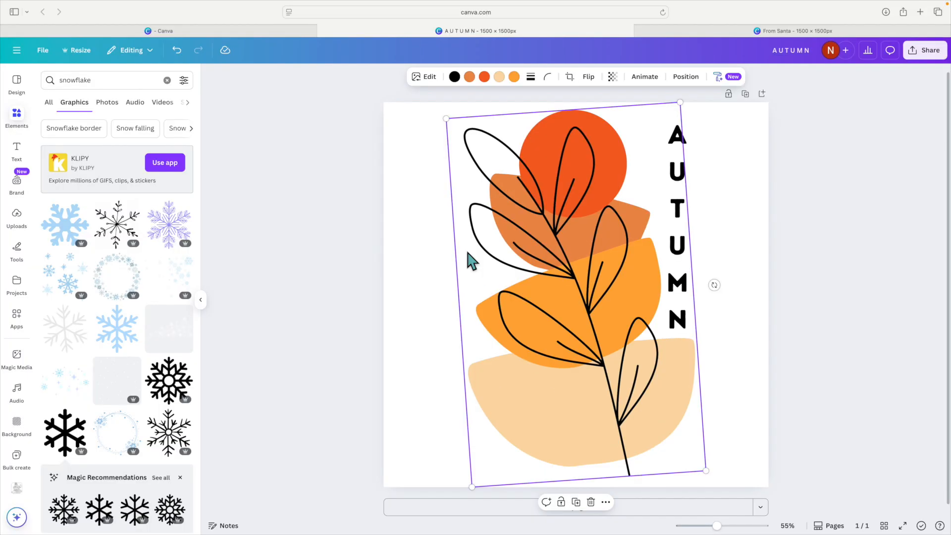
pyautogui.moveTo(573, 295)
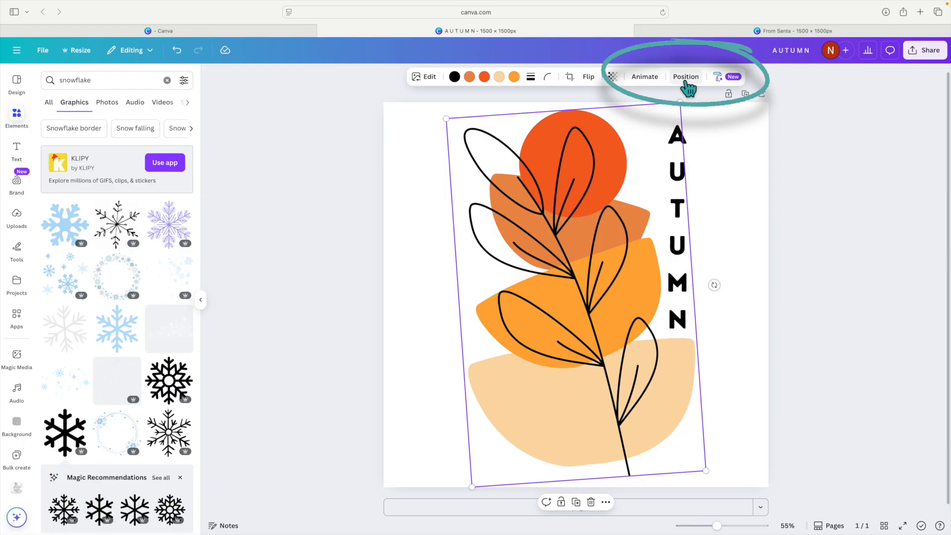
pyautogui.click(686, 77)
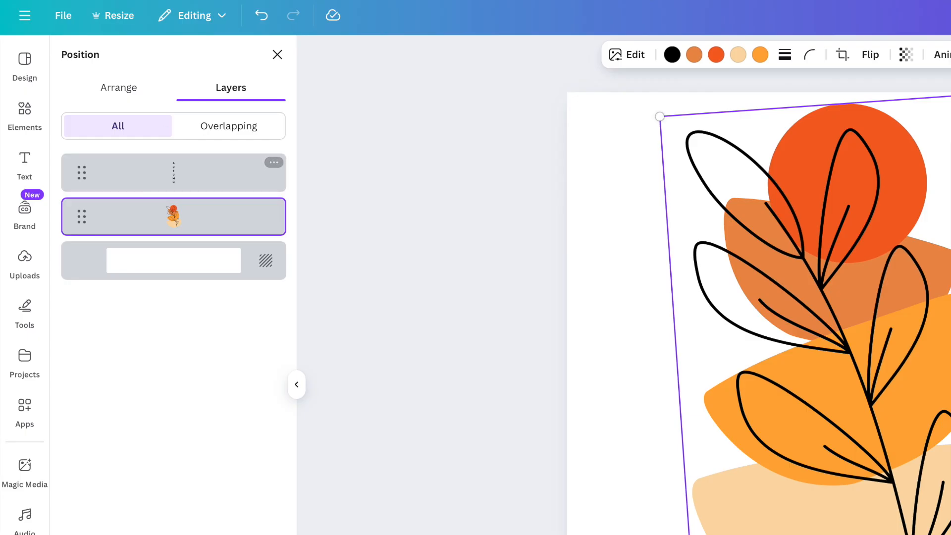
pyautogui.click(119, 87)
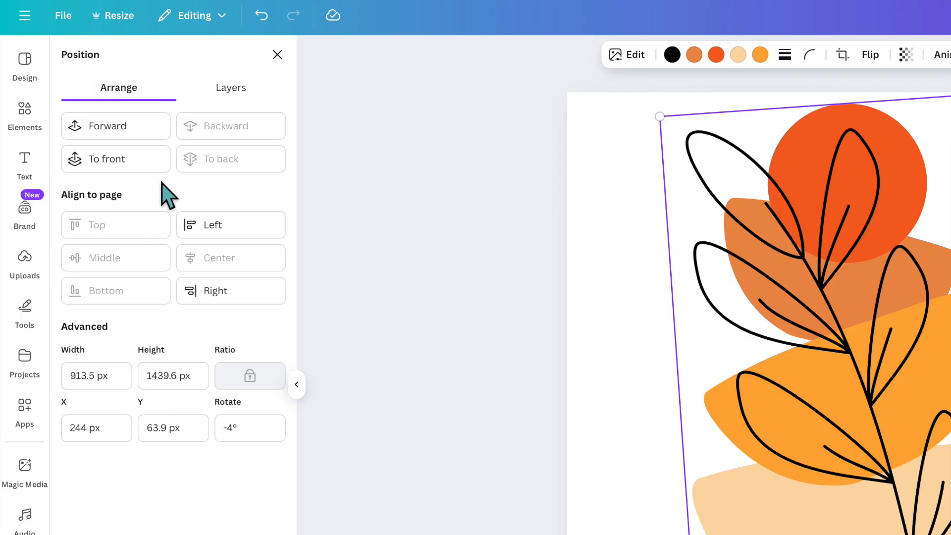
pyautogui.click(231, 88)
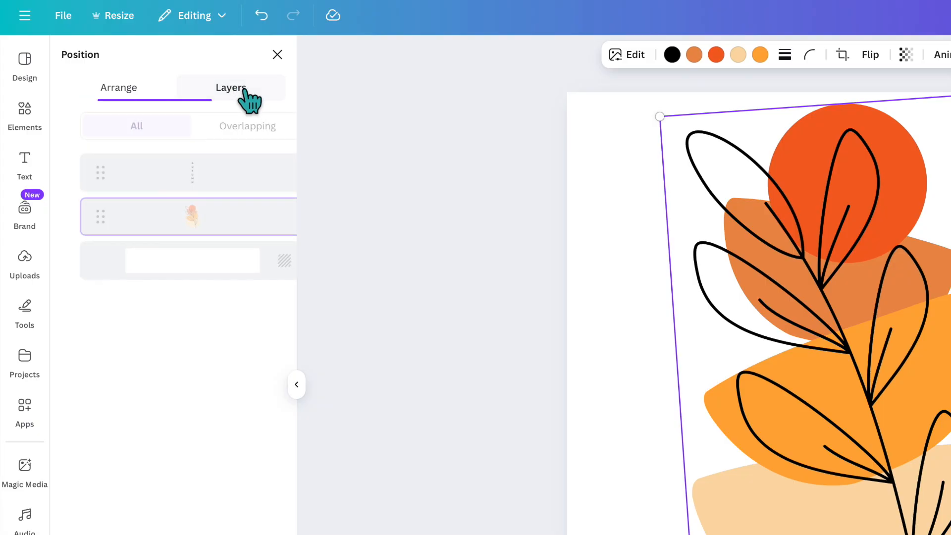
pyautogui.click(230, 88)
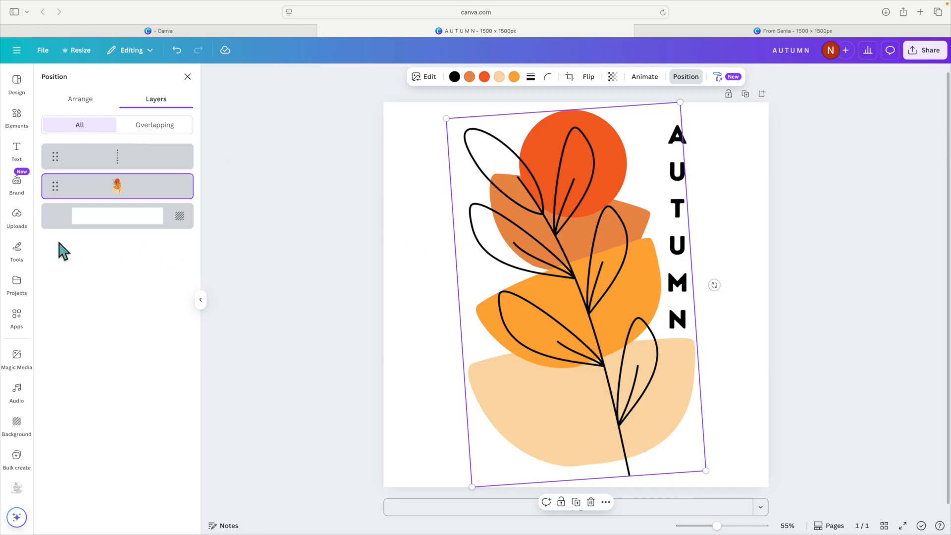
pyautogui.moveTo(166, 201)
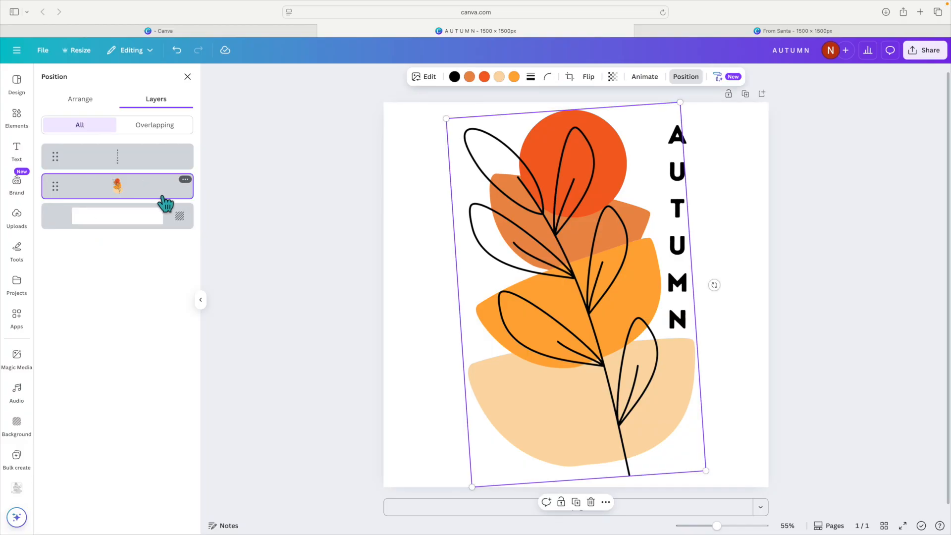
pyautogui.click(117, 157)
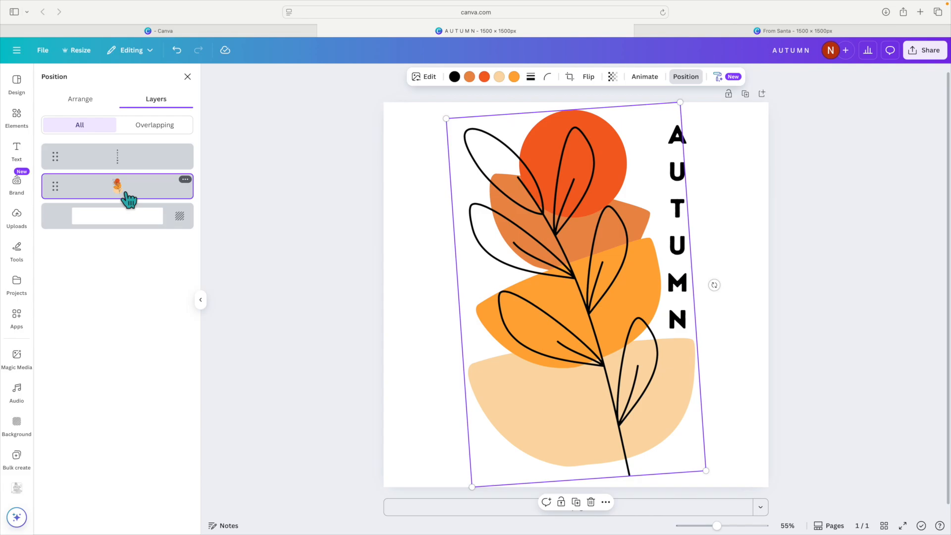
pyautogui.moveTo(370, 254)
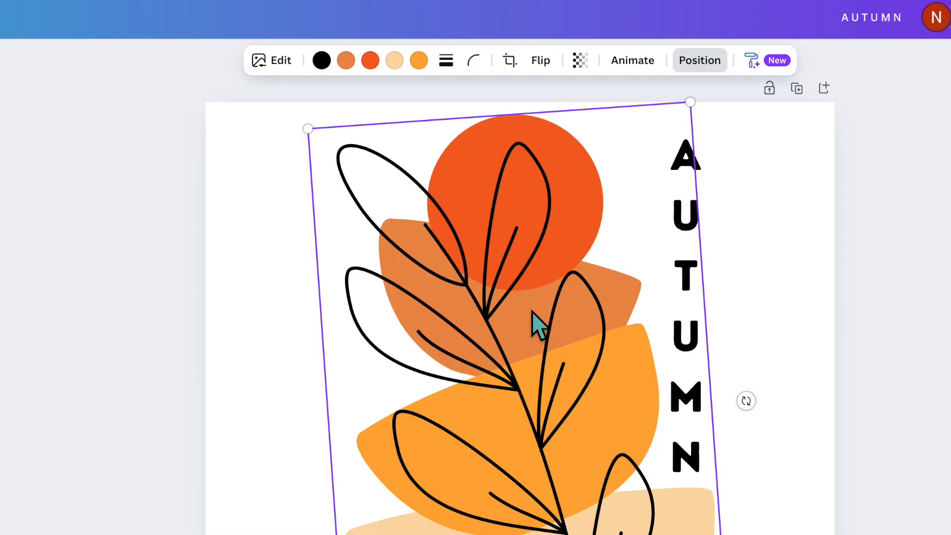
pyautogui.moveTo(603, 255)
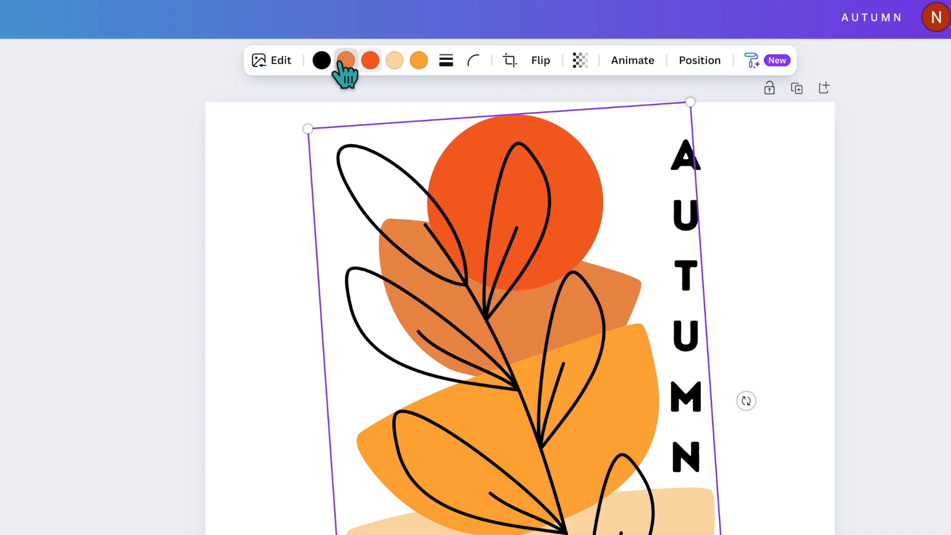
pyautogui.moveTo(346, 60)
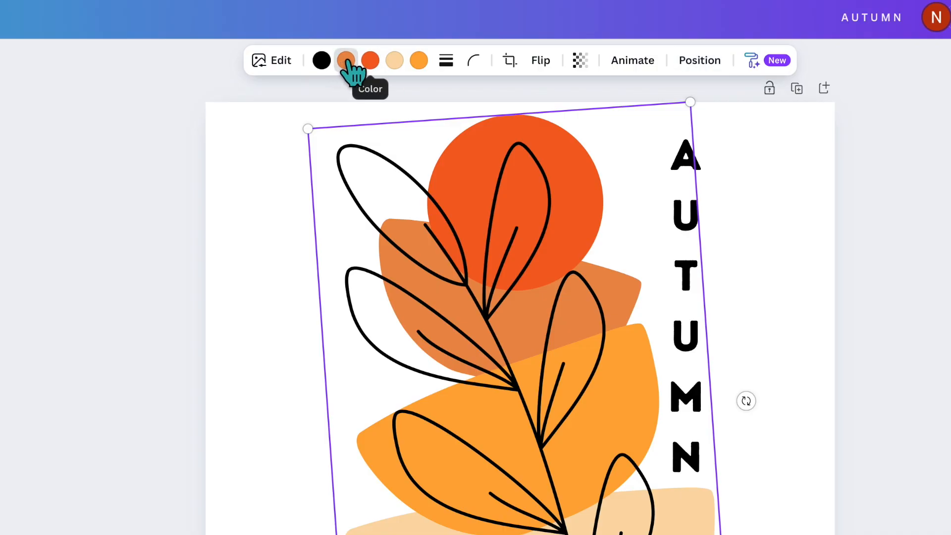
# Recolour the dark orange shape and red-orange circle to purple shades.
pyautogui.click(346, 60)
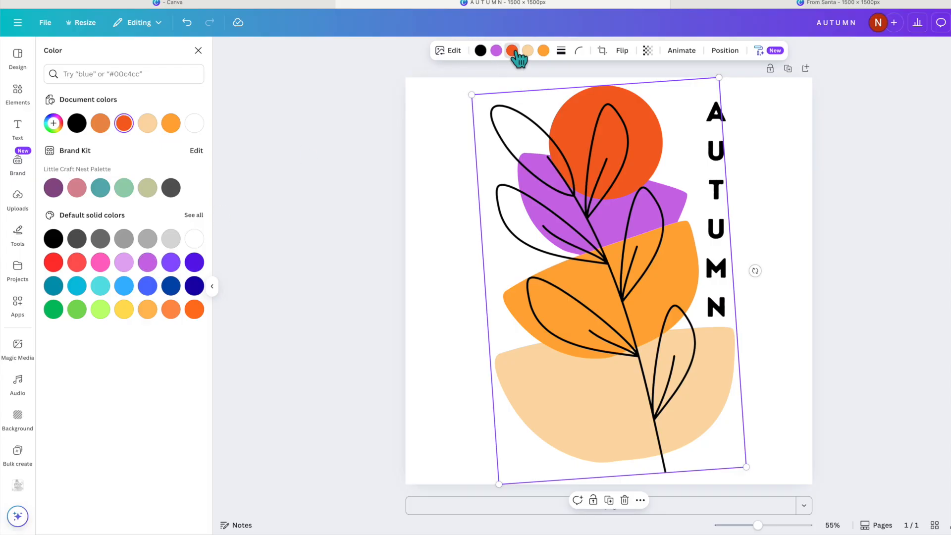
pyautogui.click(195, 262)
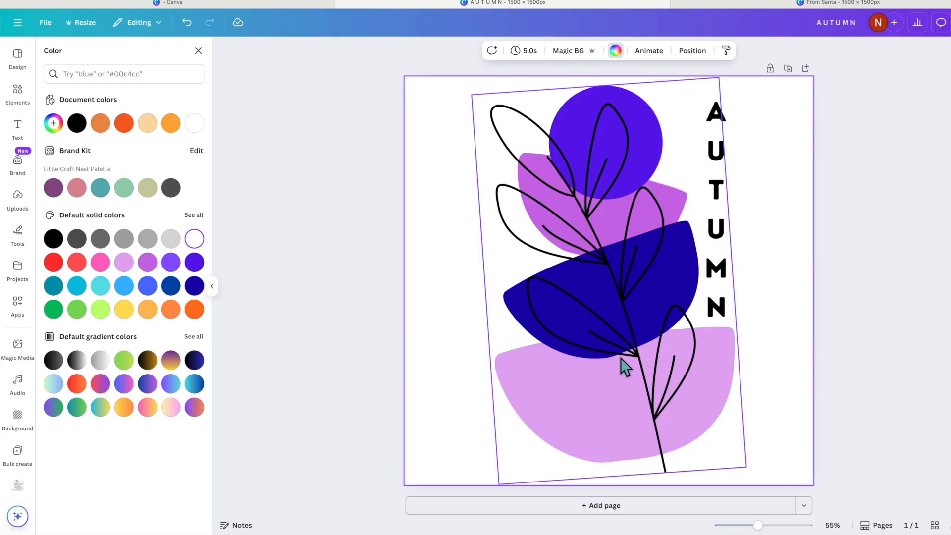
pyautogui.moveTo(605, 289)
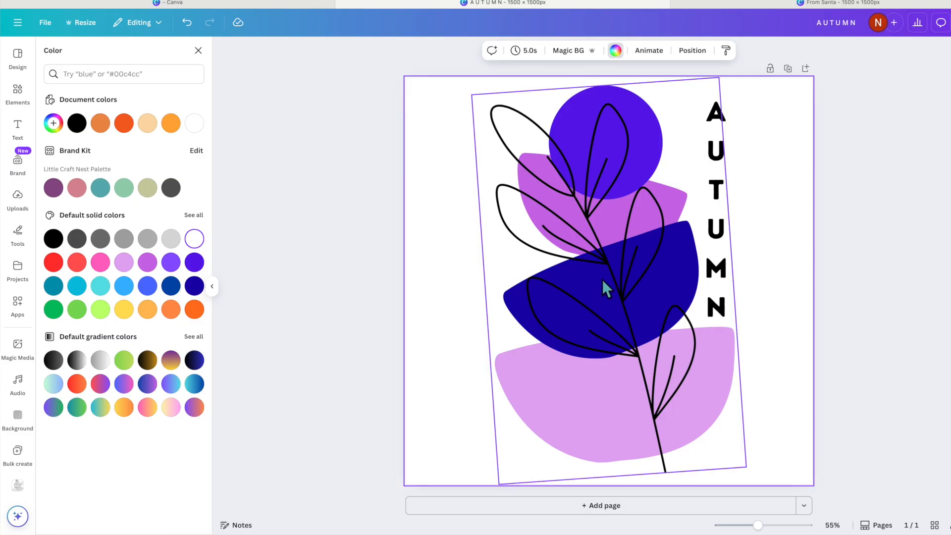
pyautogui.moveTo(611, 301)
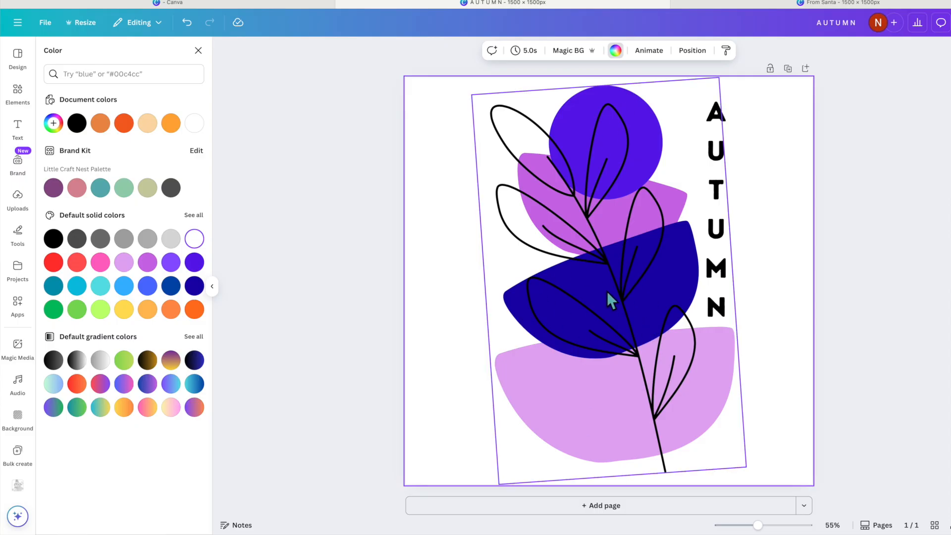
pyautogui.moveTo(563, 323)
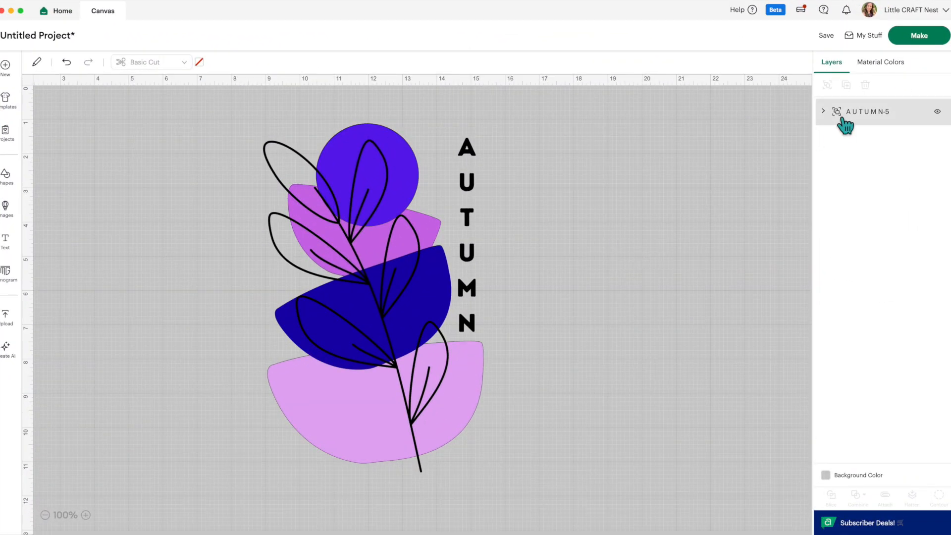
# Ungroup the A U T U M N-5 design, select the purple circle, and drag on the canvas.
pyautogui.click(824, 111)
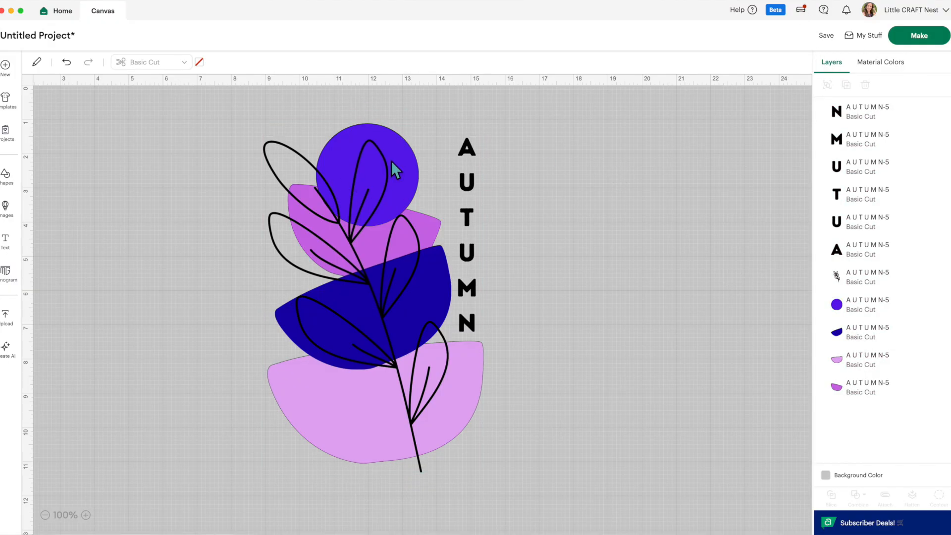
pyautogui.click(367, 176)
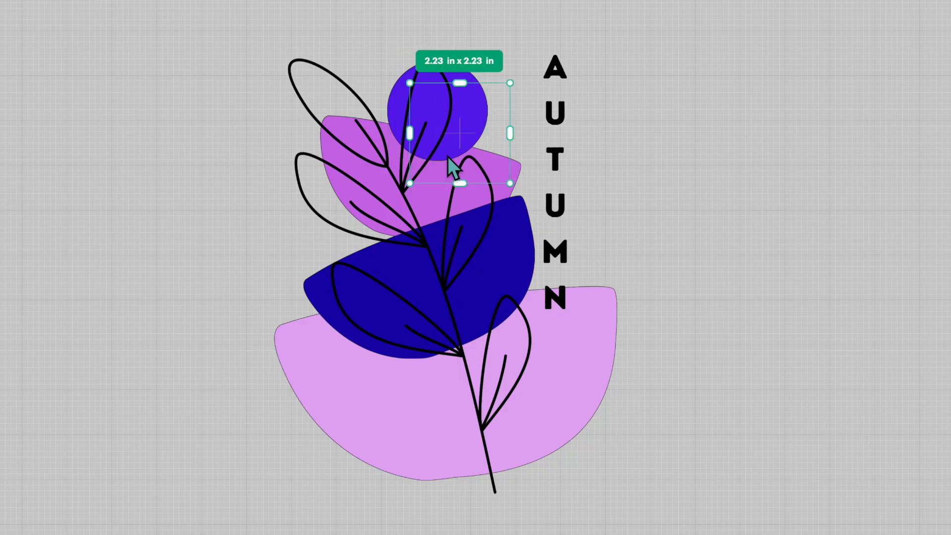
pyautogui.moveTo(449, 134); pyautogui.dragTo(303, 151)
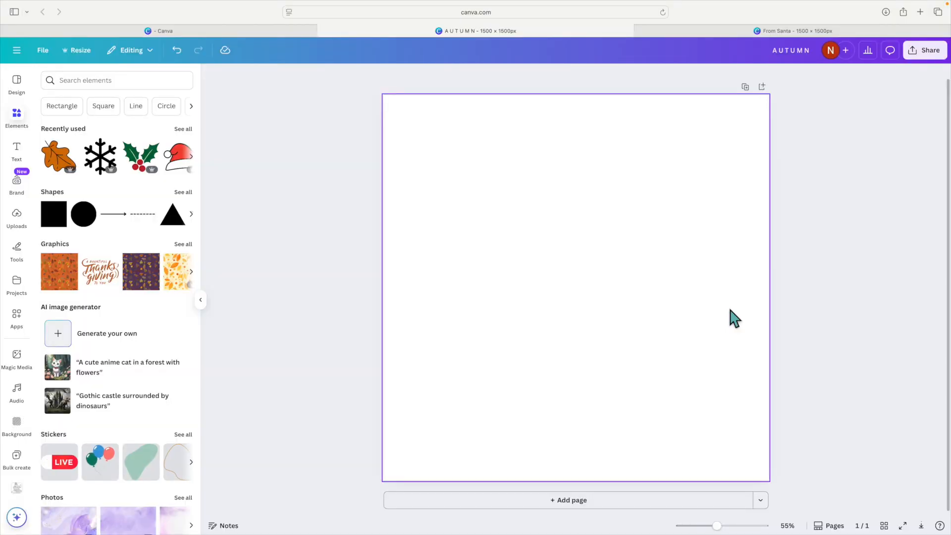
pyautogui.moveTo(751, 320)
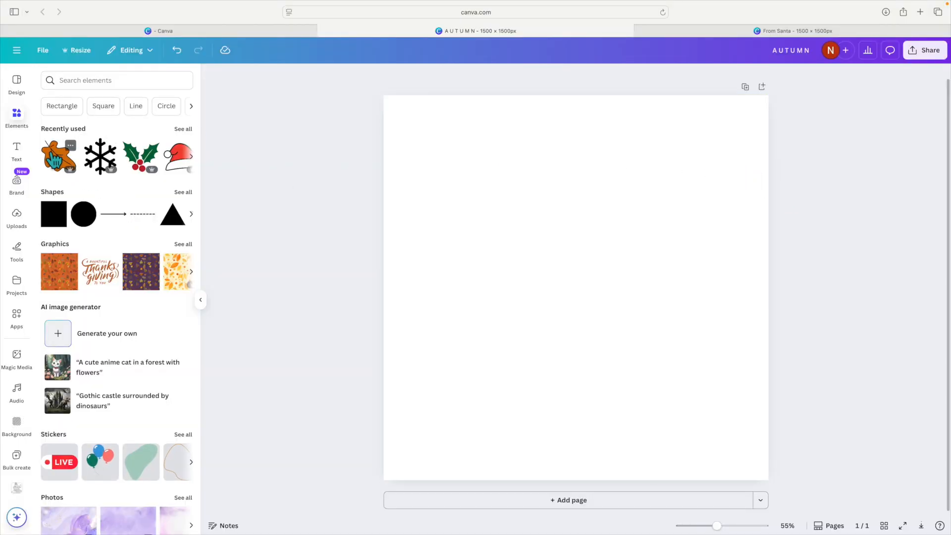
# Add and enlarge the orange oak leaf, then try downloading it as SVG.
pyautogui.click(59, 157)
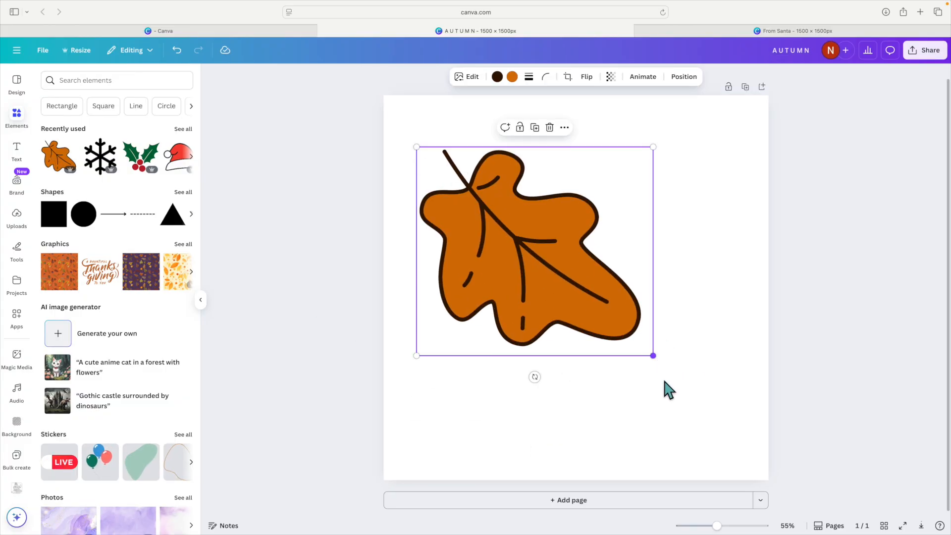
pyautogui.moveTo(654, 355); pyautogui.dragTo(756, 447)
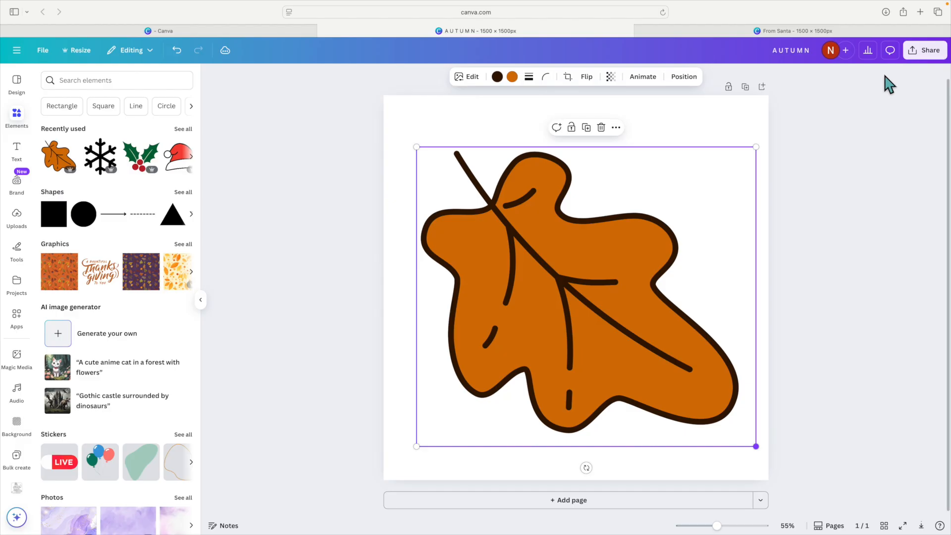
pyautogui.click(924, 49)
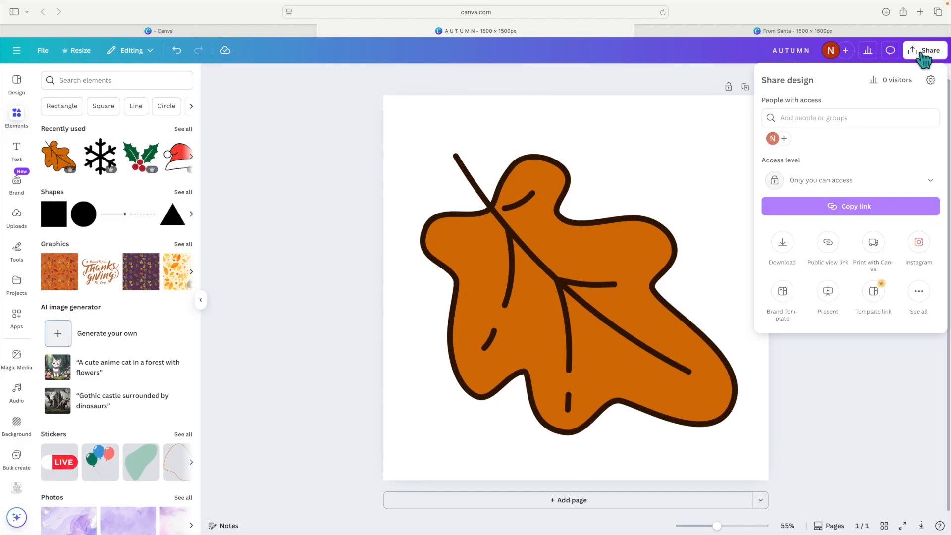
pyautogui.click(782, 246)
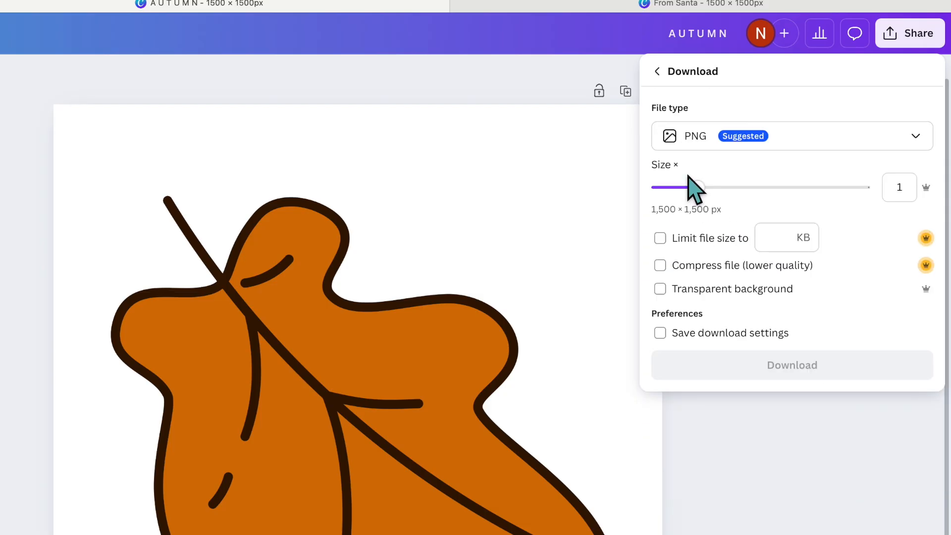
pyautogui.click(791, 135)
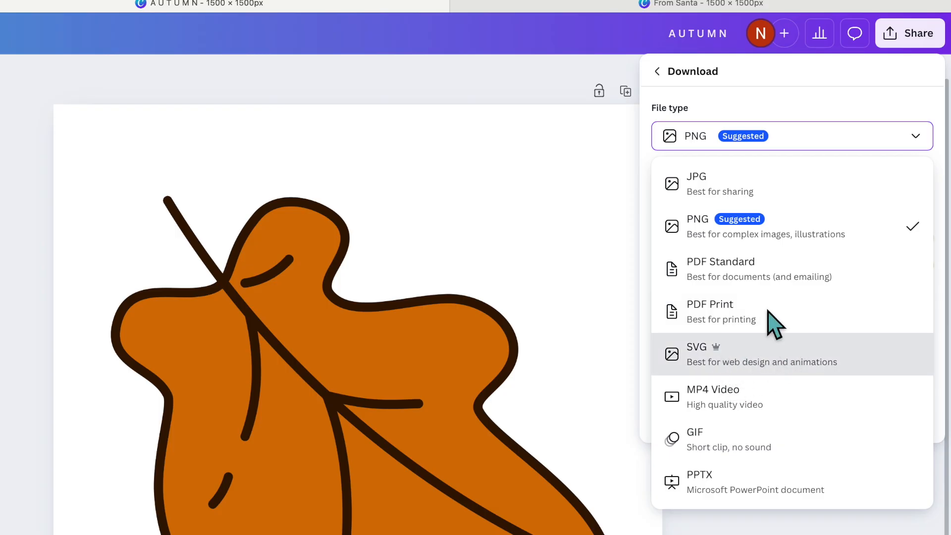
pyautogui.click(697, 353)
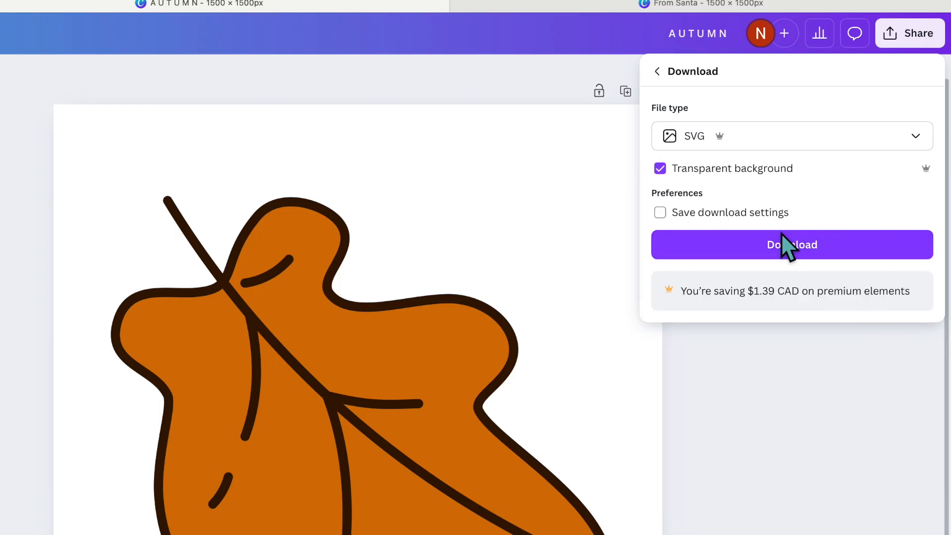
pyautogui.click(791, 244)
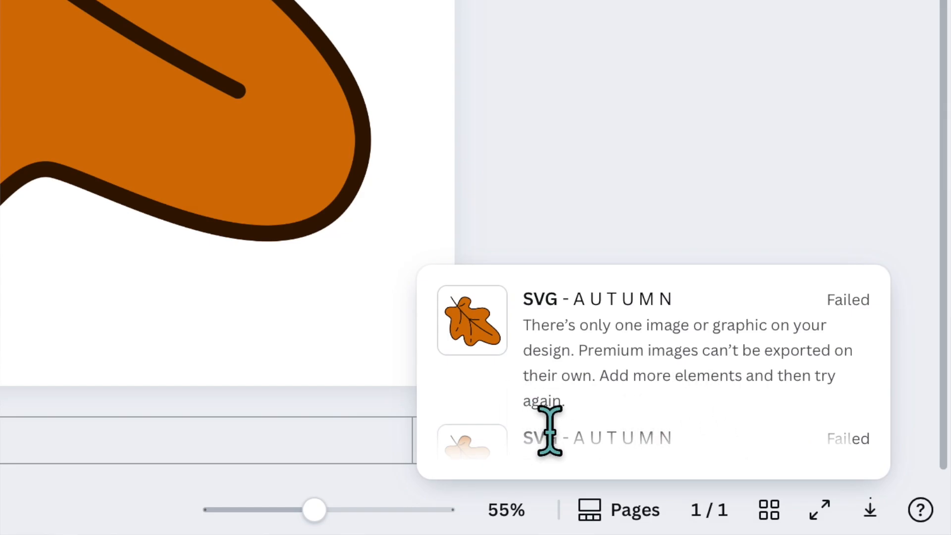
pyautogui.moveTo(755, 452)
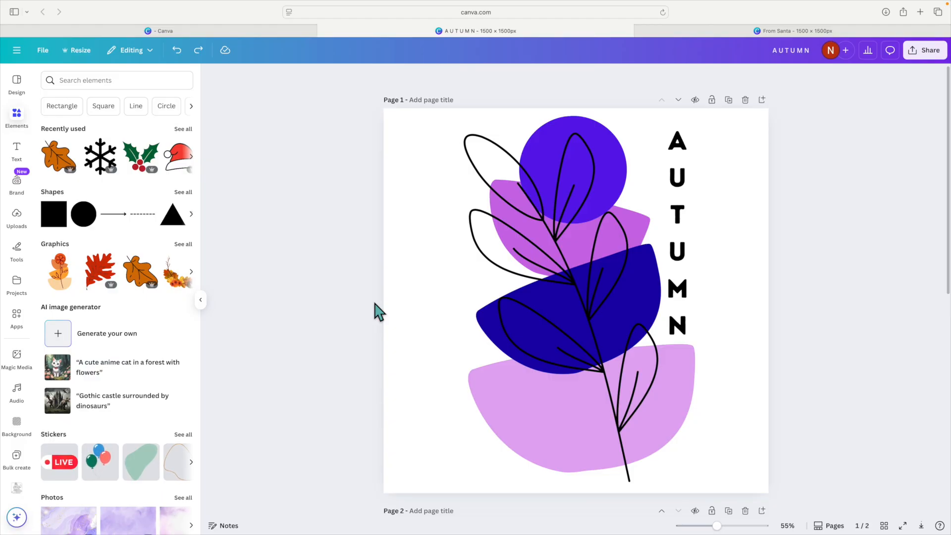
pyautogui.moveTo(355, 270)
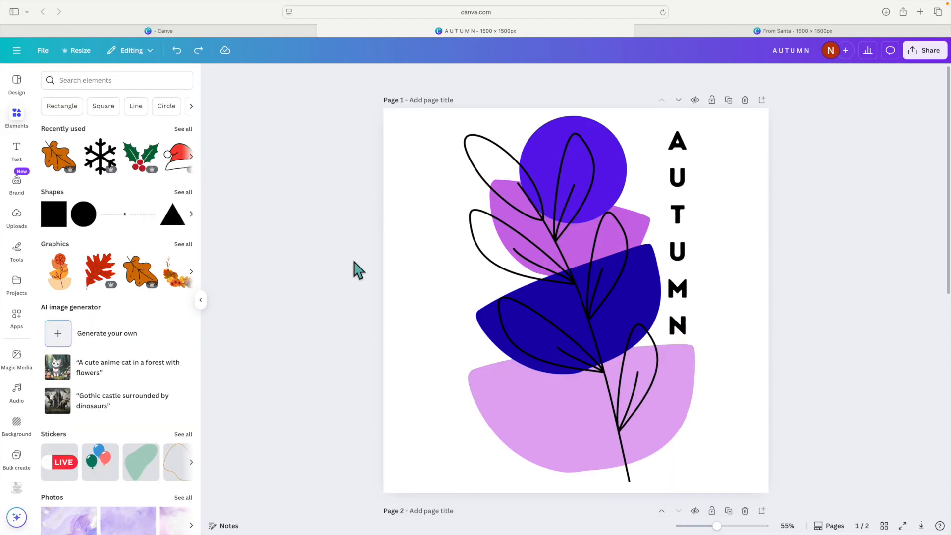